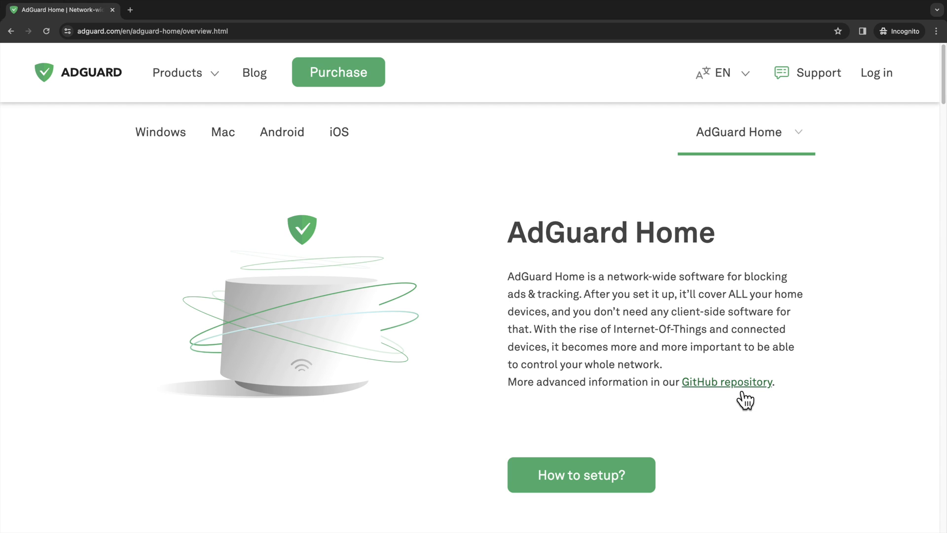
# Step: Follow the link from the AdGuard Home overview to its GitHub repository
pyautogui.click(725, 382)
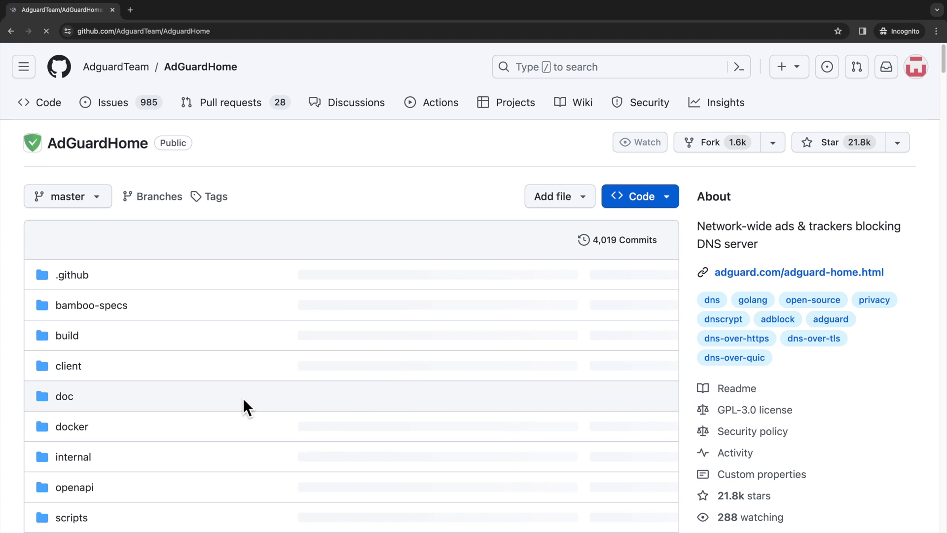
pyautogui.scroll(-3)
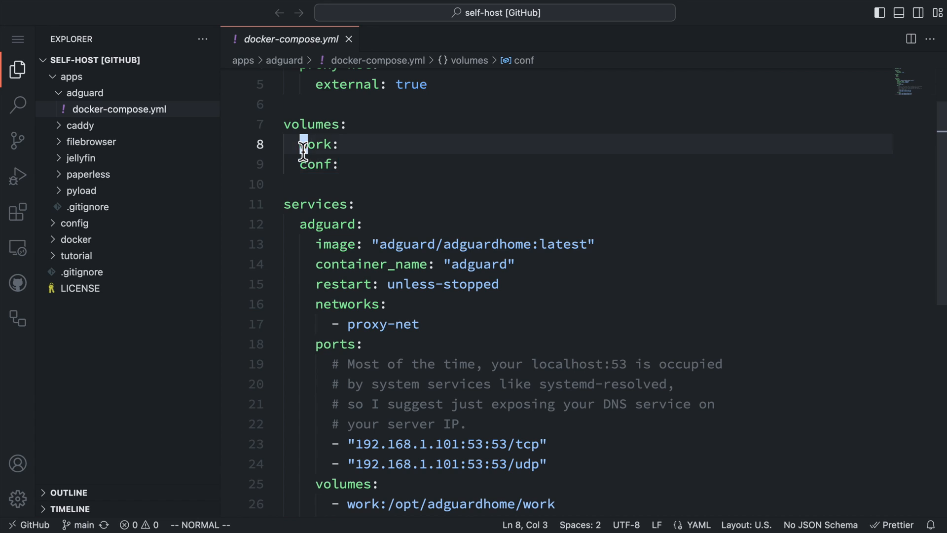
# Step: Review the adguard compose work volume and the localhost:53 remark in the ports comment
pyautogui.doubleClick(314, 144)
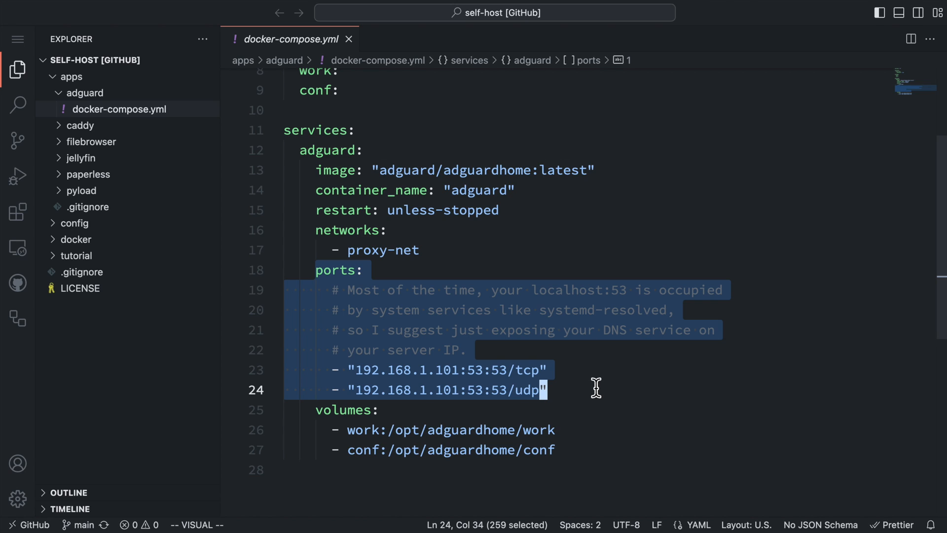
pyautogui.click(546, 390)
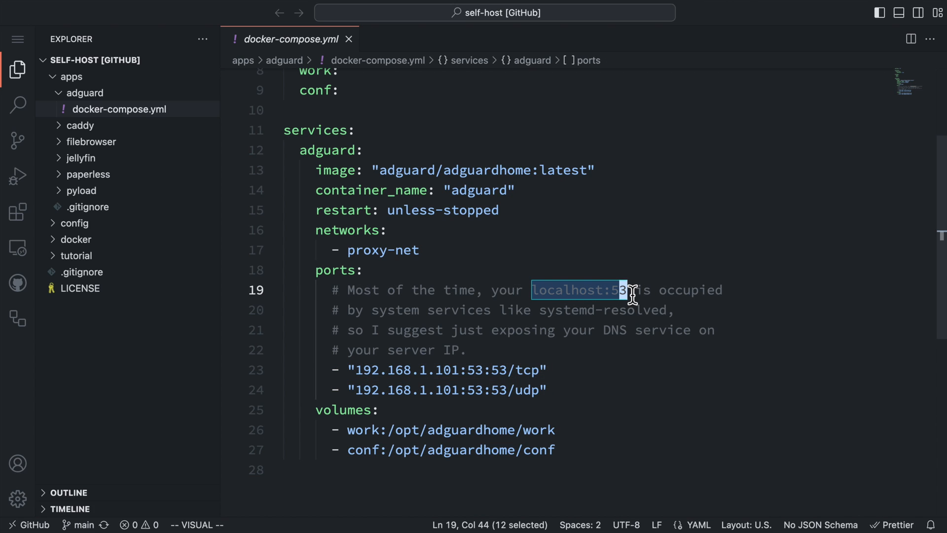
pyautogui.moveTo(492, 318)
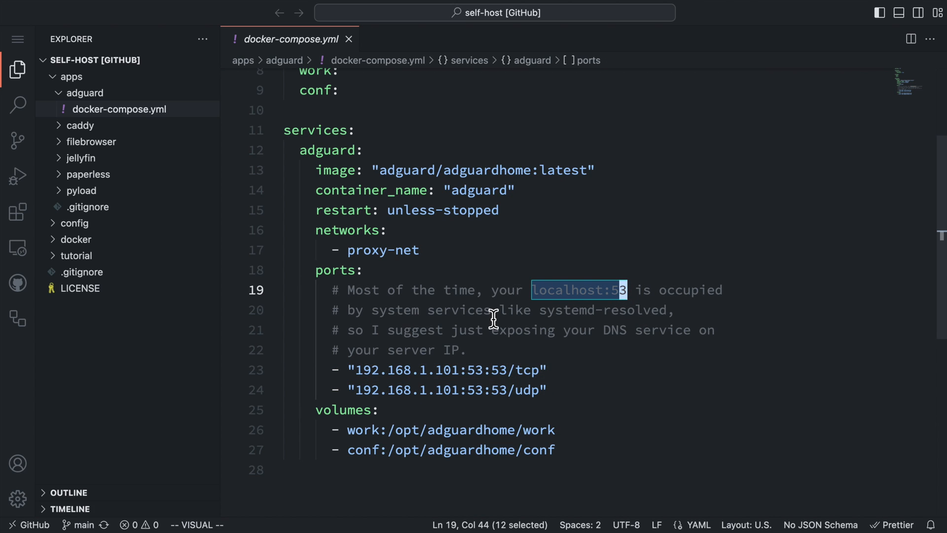
pyautogui.moveTo(533, 319)
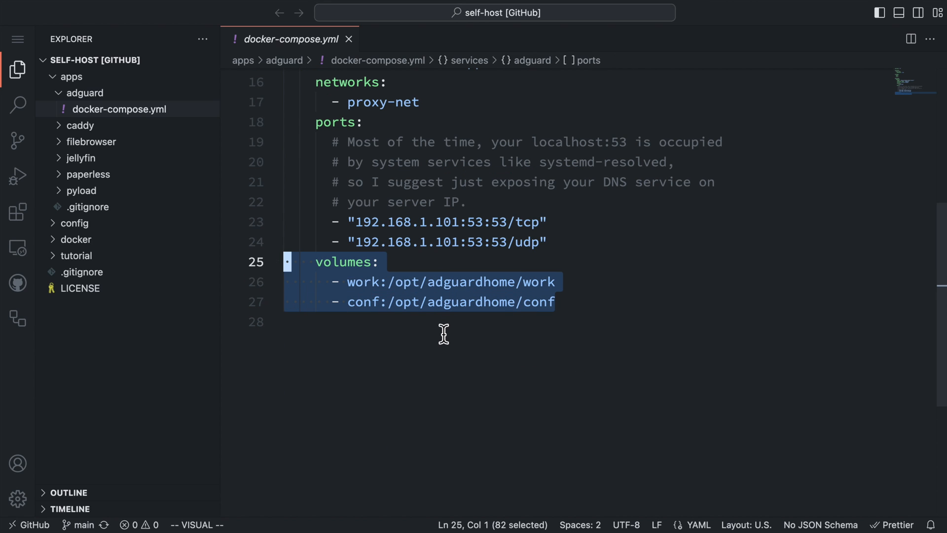
pyautogui.moveTo(606, 303)
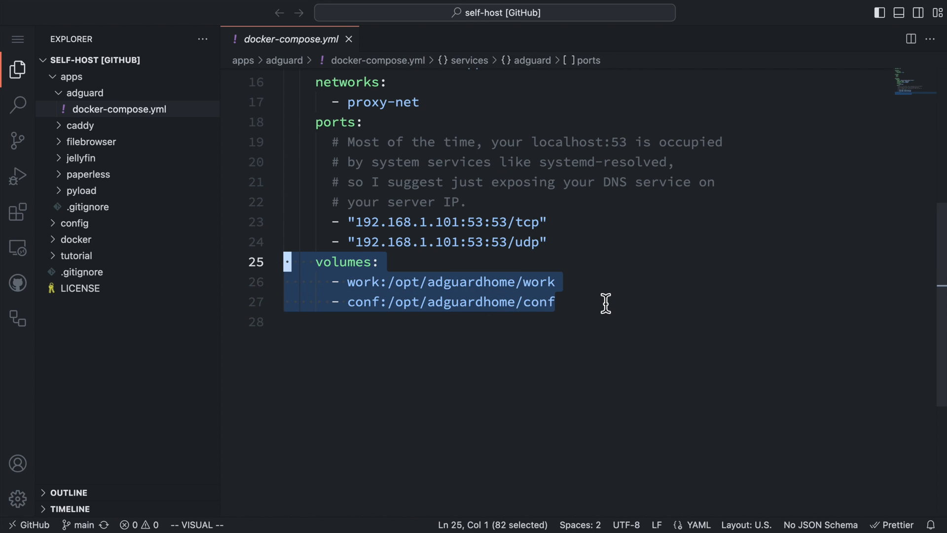
# Step: Show the Caddyfile block routing adguard.home.easyselfhost.com to adguard:3000
pyautogui.click(93, 158)
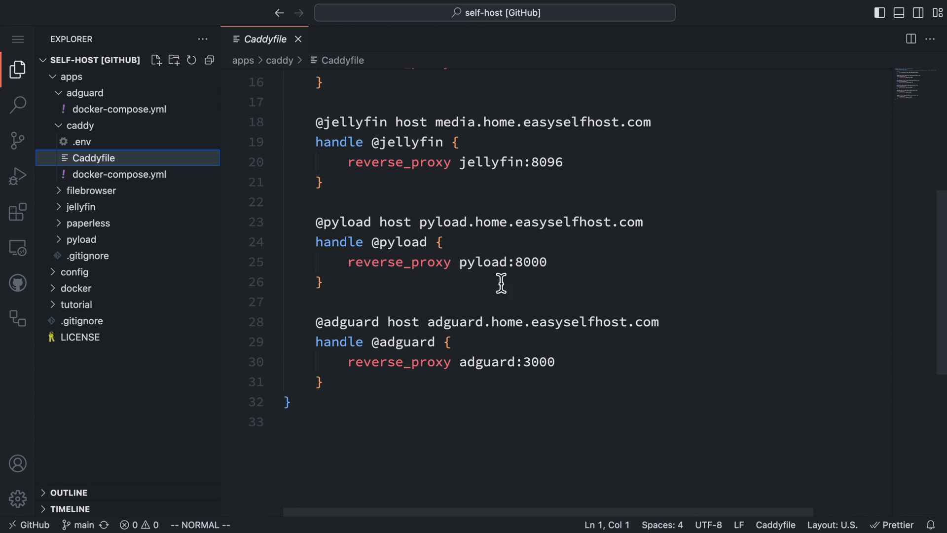
pyautogui.click(314, 321)
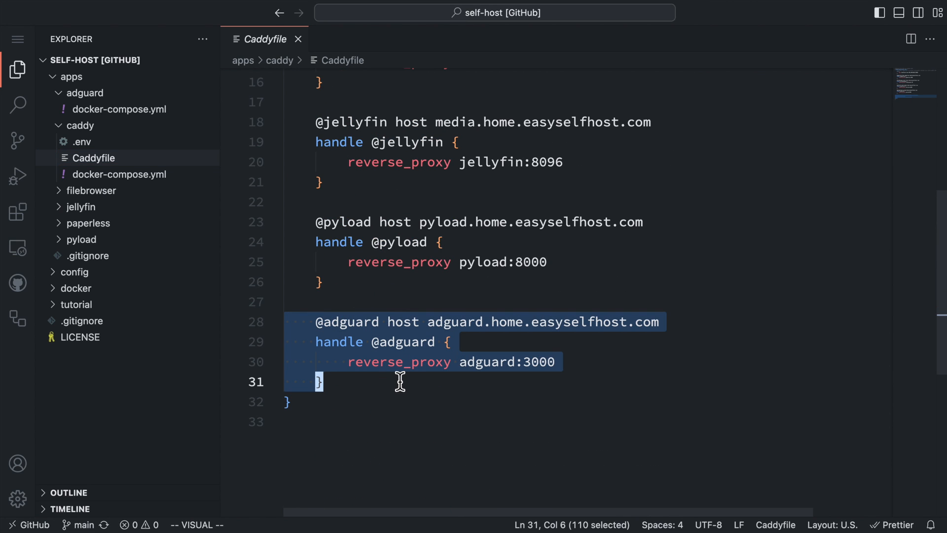
pyautogui.press('Escape')
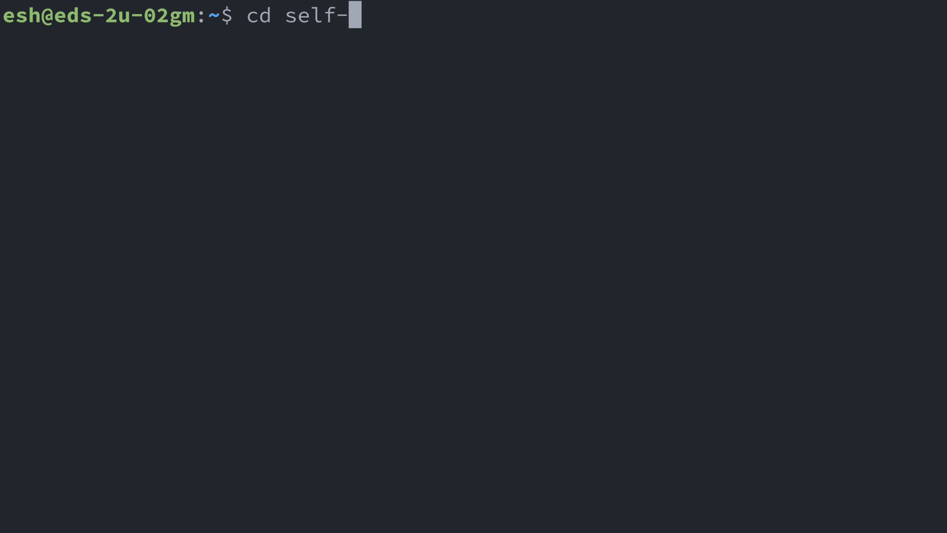
# Step: Bring up the adguard container with docker compose up -d, then move to ../caddy for a compose restart
pyautogui.press('Return')
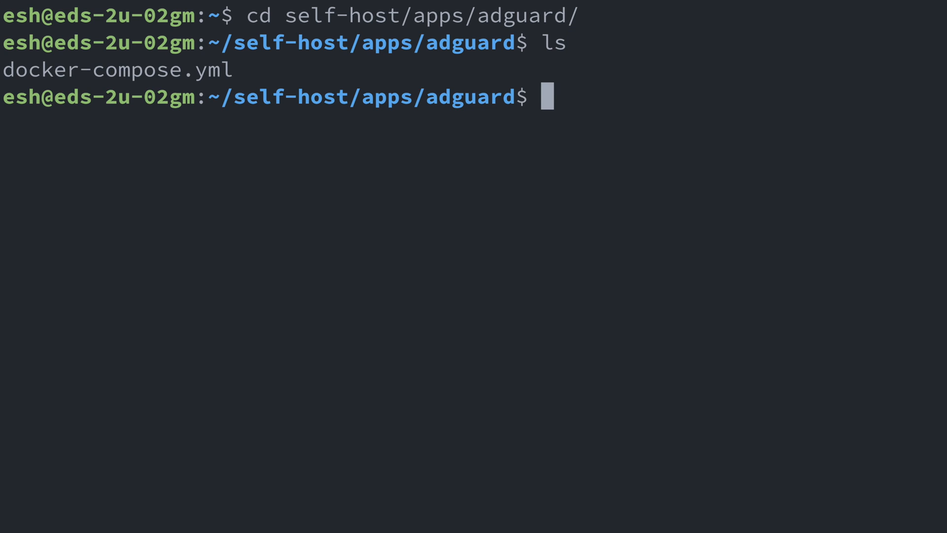
pyautogui.write('docker compose up -d')
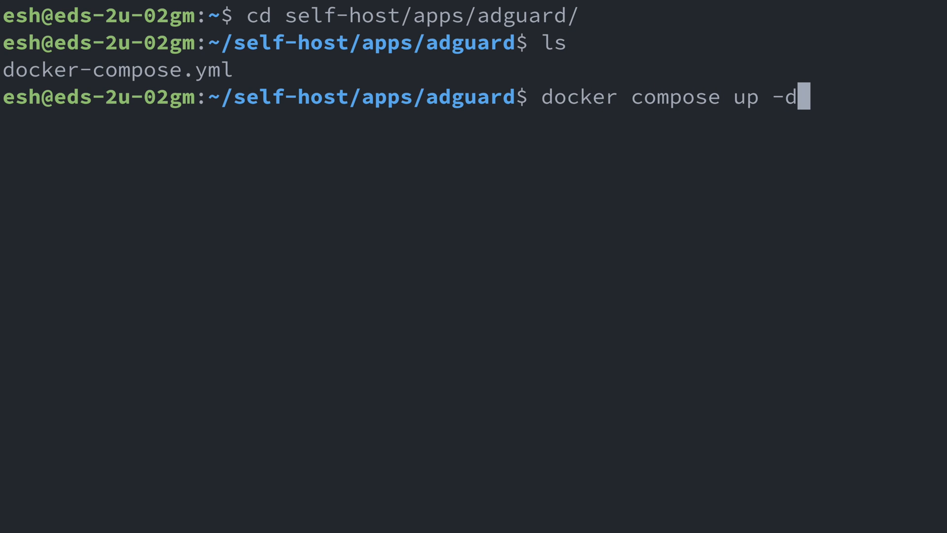
pyautogui.press('Return')
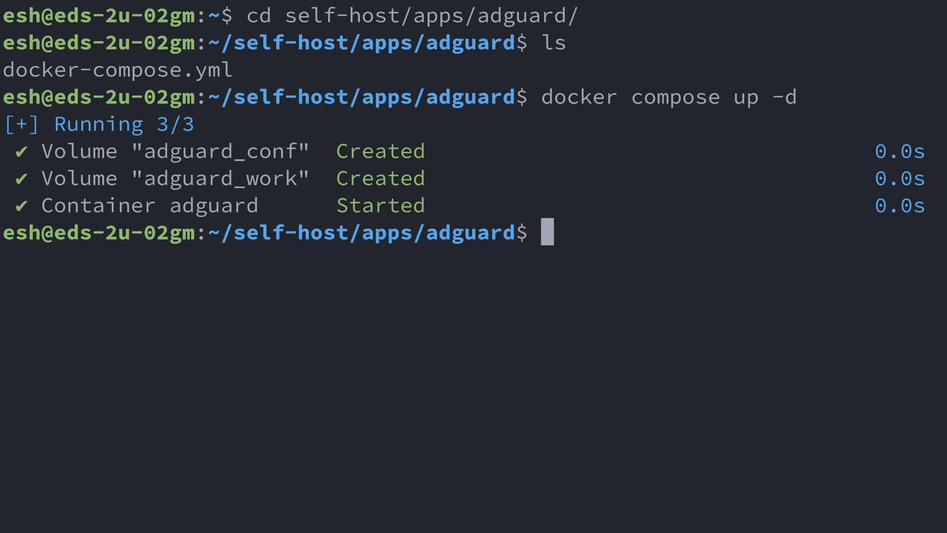
pyautogui.write('cd ../cadd')
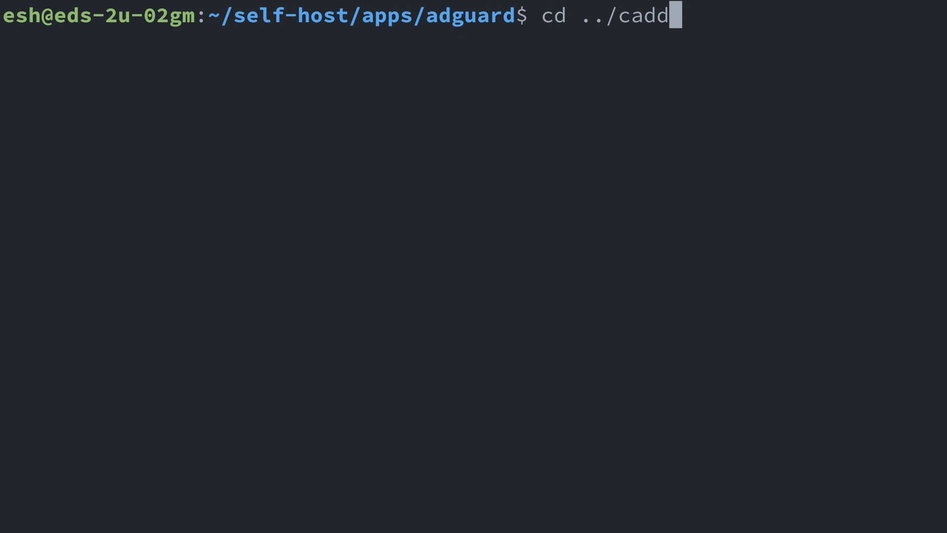
pyautogui.press('Return')
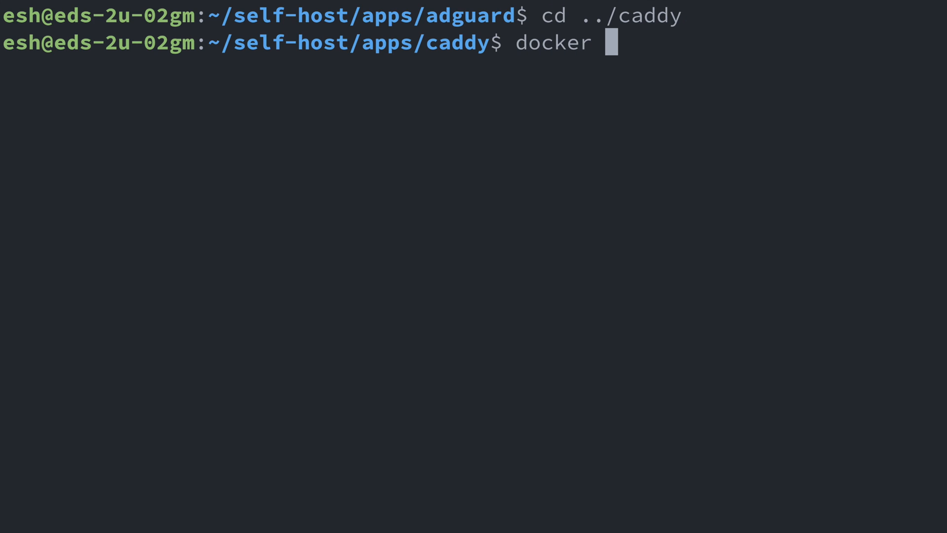
pyautogui.write('compose restar')
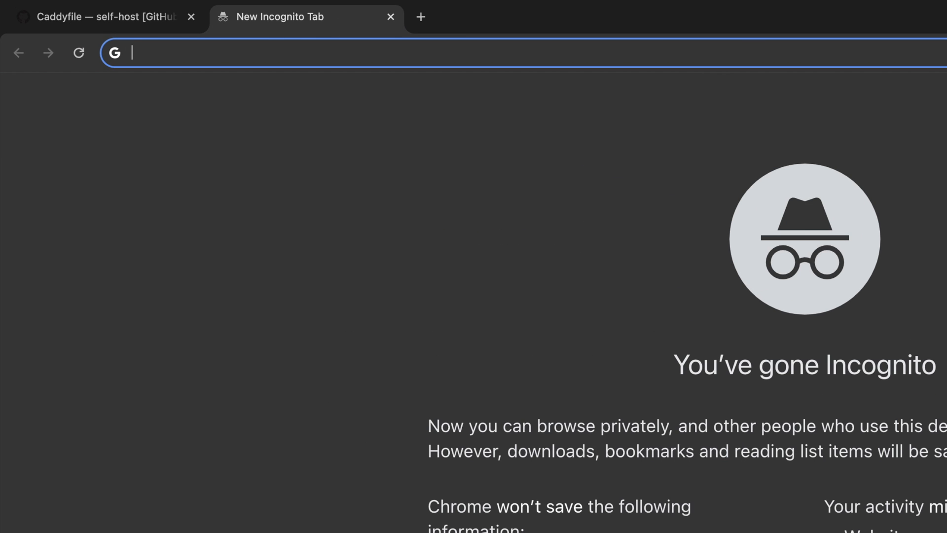
# Step: Load adguard.home.easyselfhost.com and save the admin username and password in the setup wizard
pyautogui.write('adguard.home.easyselfhost')
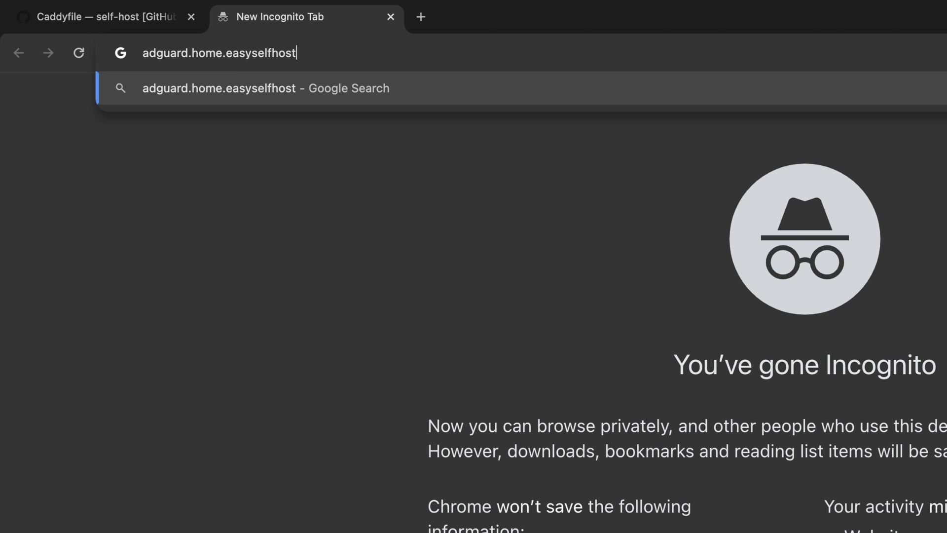
pyautogui.press('Return')
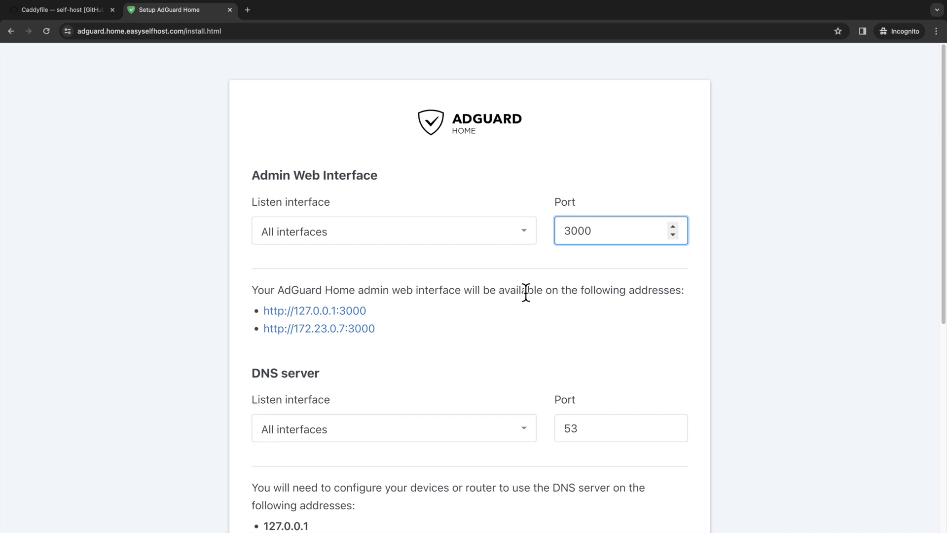
pyautogui.scroll(-3)
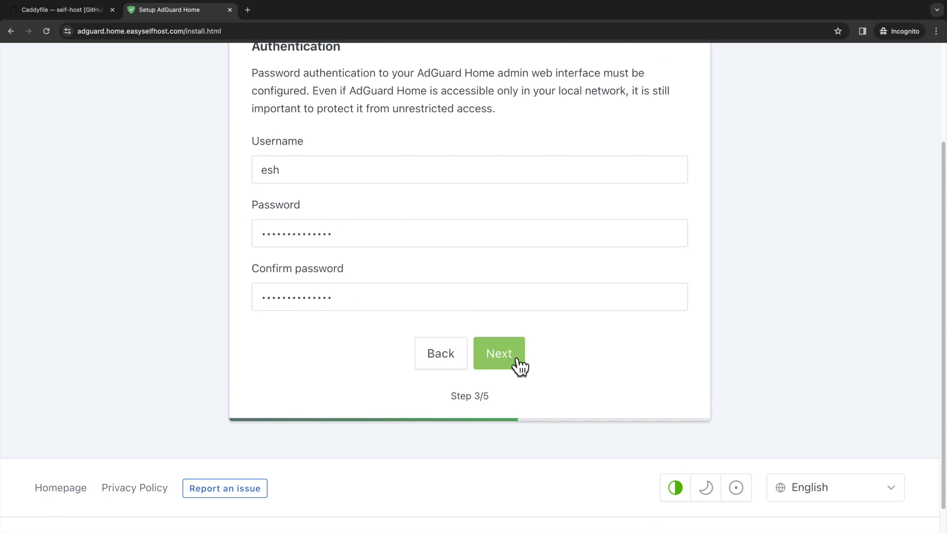
pyautogui.click(499, 353)
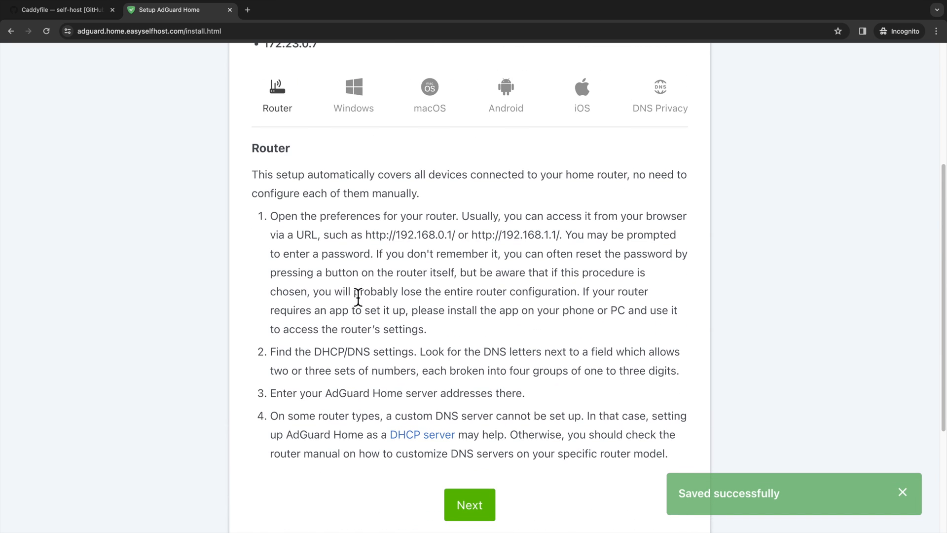
# Step: Glance at the Android and router DNS instructions and finish the device configuration step
pyautogui.click(505, 94)
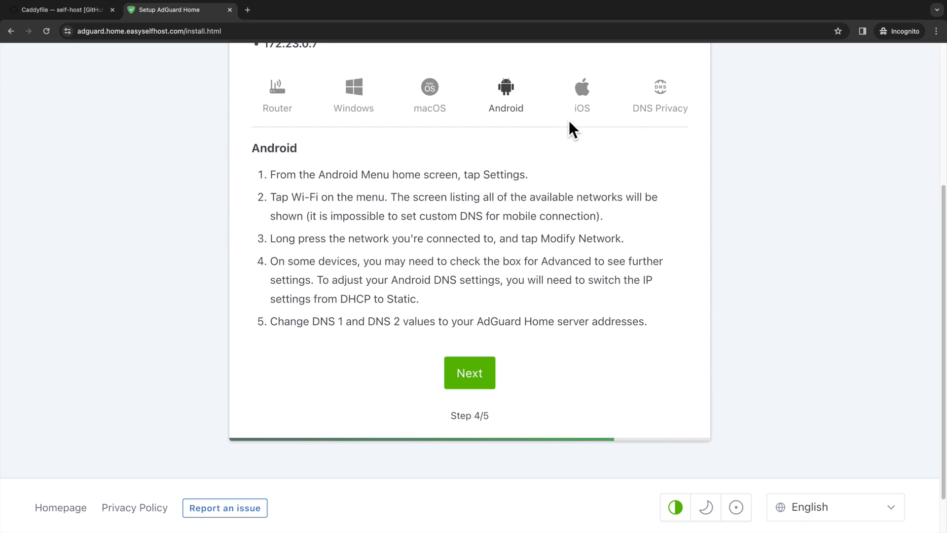
pyautogui.click(277, 94)
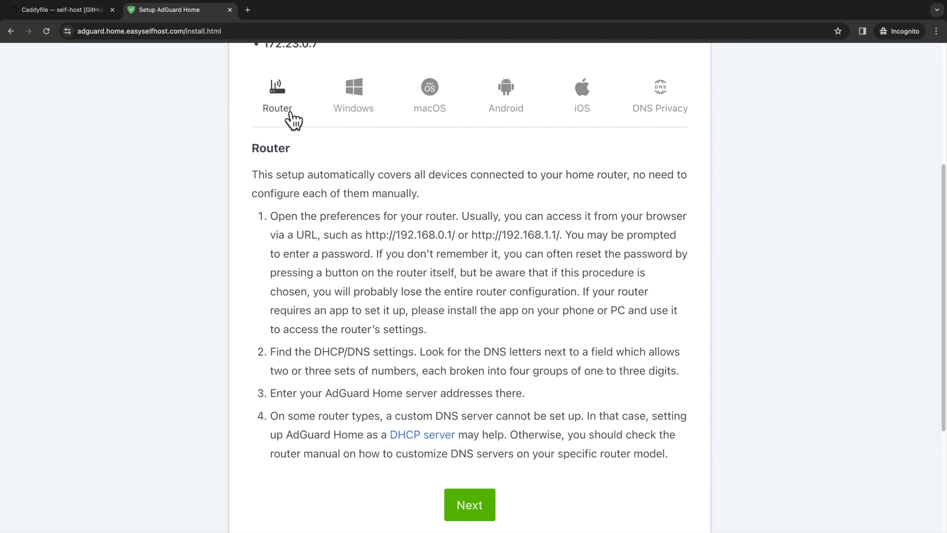
pyautogui.scroll(-3)
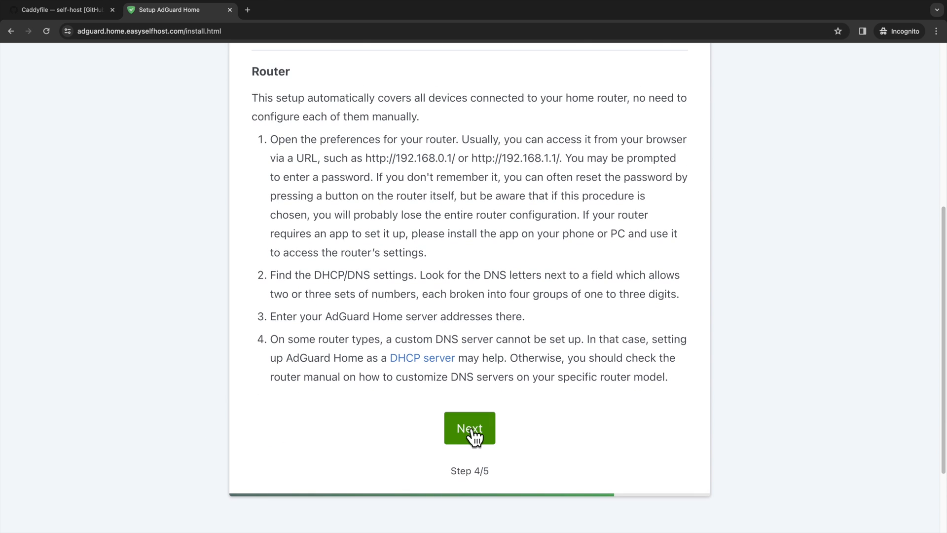
pyautogui.click(470, 427)
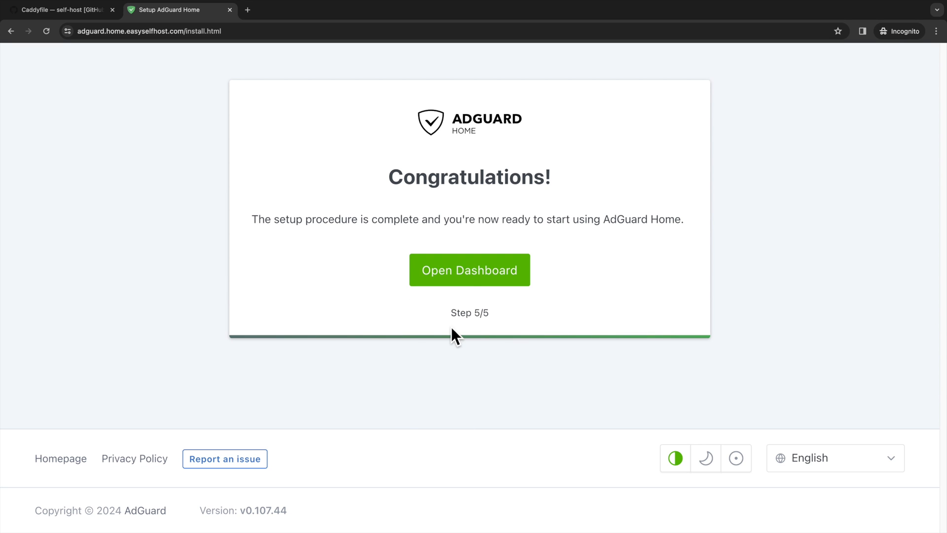
# Step: Reload AdGuard Home without the :3000 port and sign in with the admin credentials
pyautogui.click(469, 269)
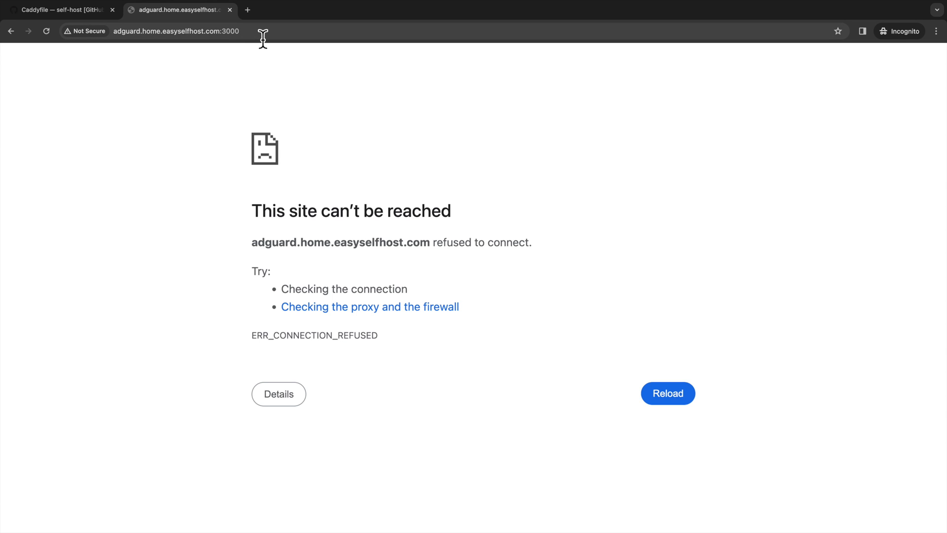
pyautogui.click(176, 31)
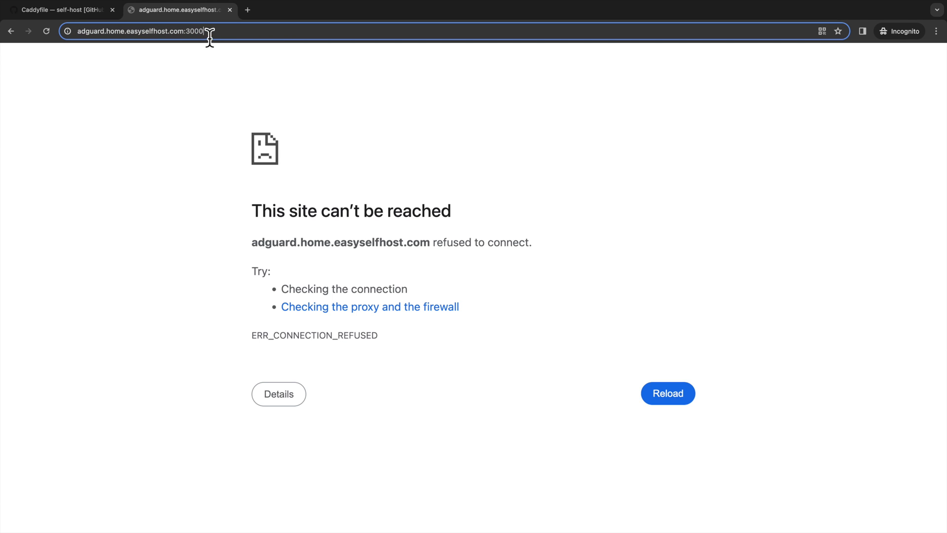
pyautogui.press('Return')
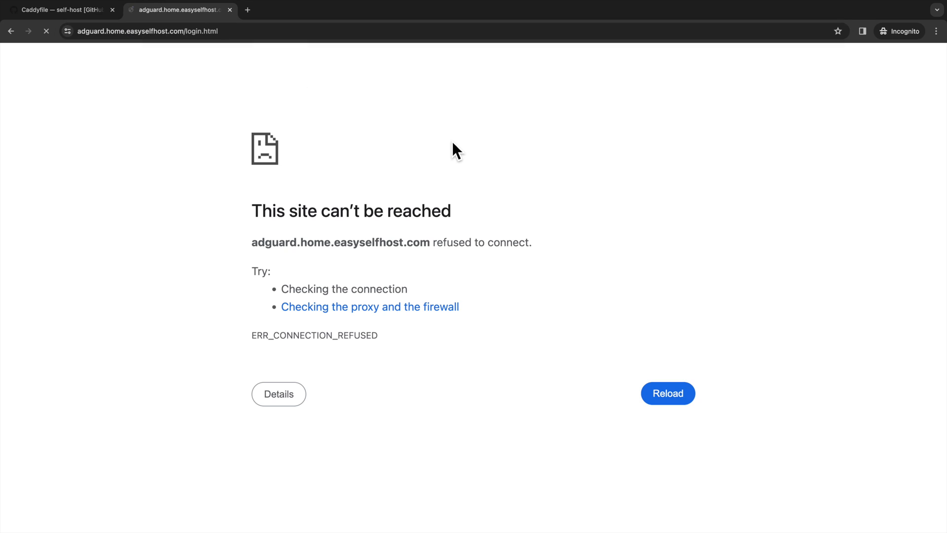
pyautogui.click(668, 393)
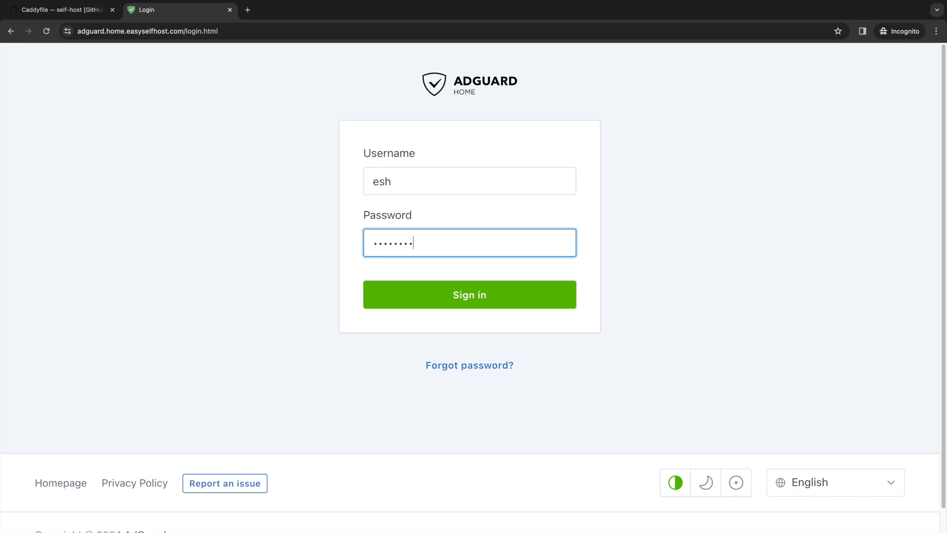
pyautogui.click(470, 295)
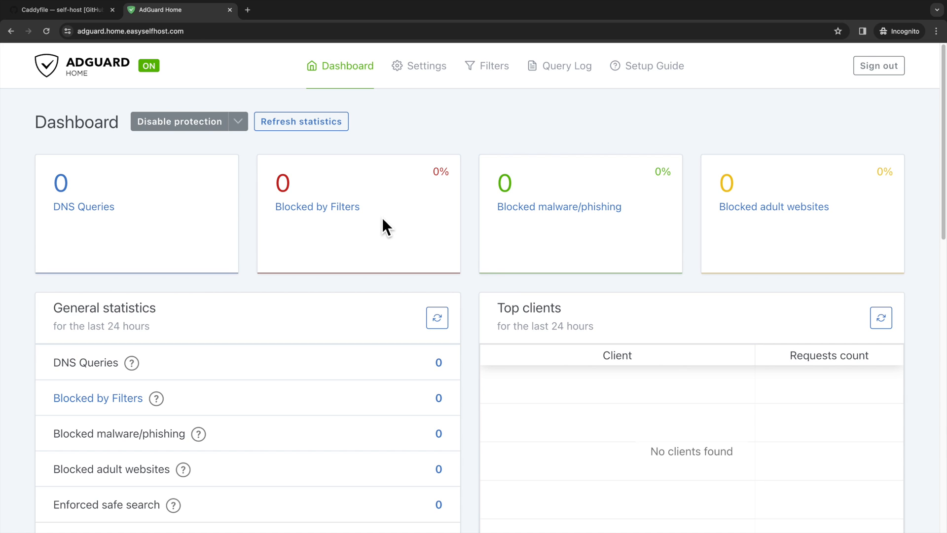
# Step: Go to DNS settings, start editing the upstream servers and bring up the known DNS providers list
pyautogui.click(426, 65)
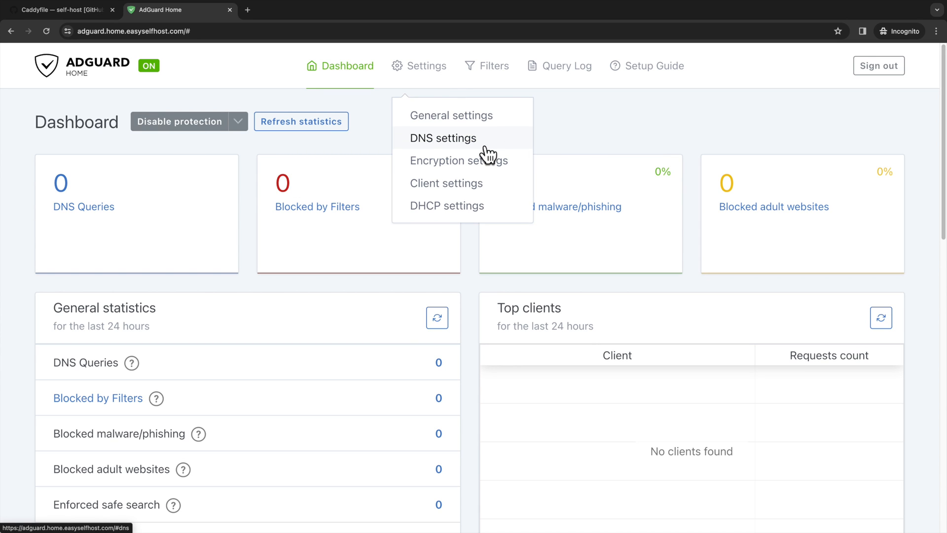
pyautogui.click(443, 138)
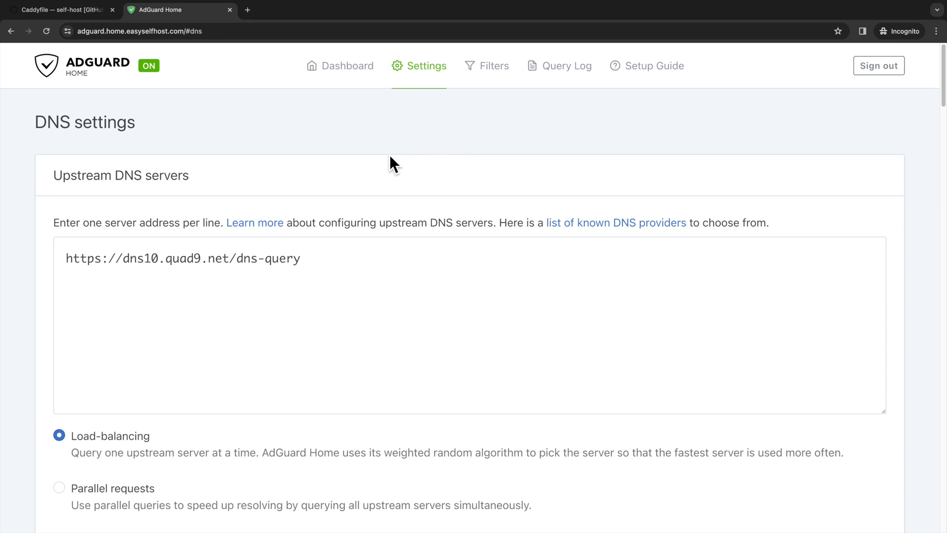
pyautogui.click(349, 264)
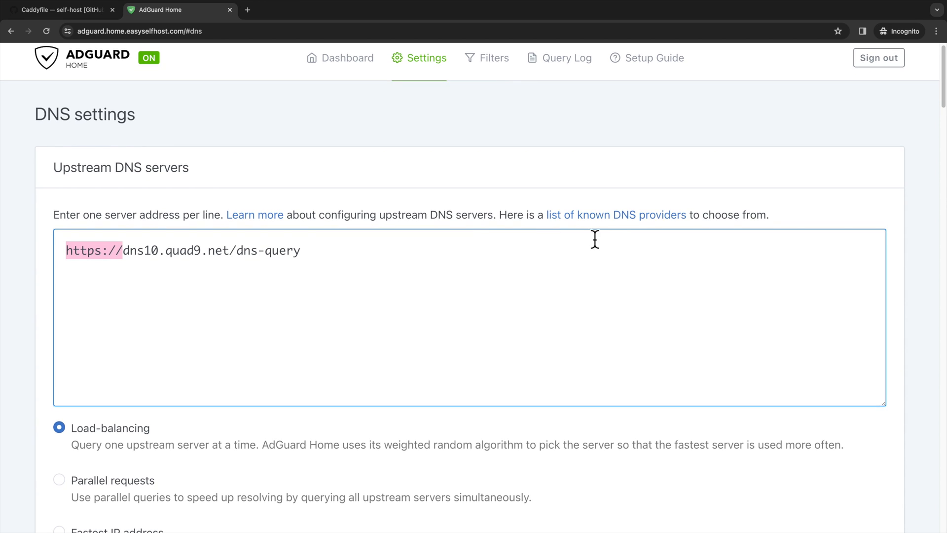
pyautogui.click(615, 214)
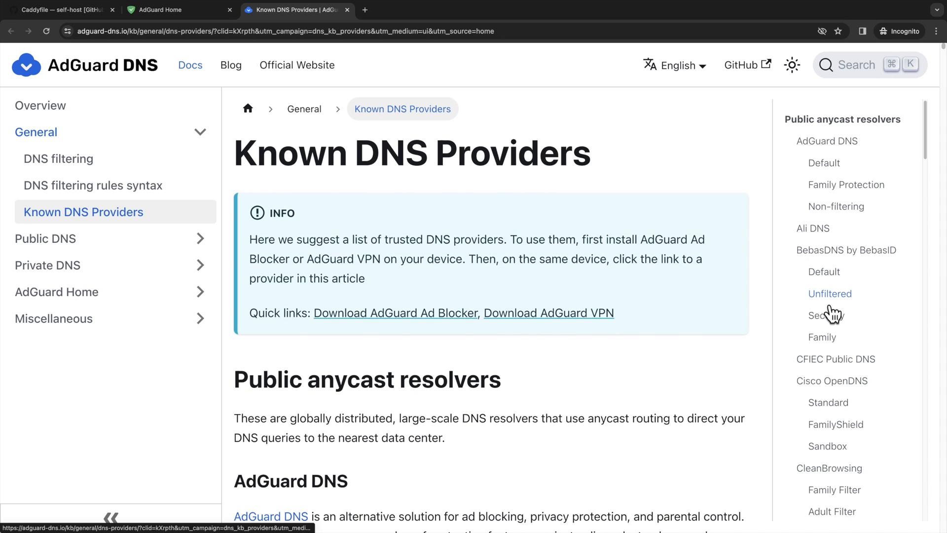
# Step: Apply the Cloudflare and Google DoH upstreams, then head to the AdGuard DNS filter
pyautogui.click(176, 10)
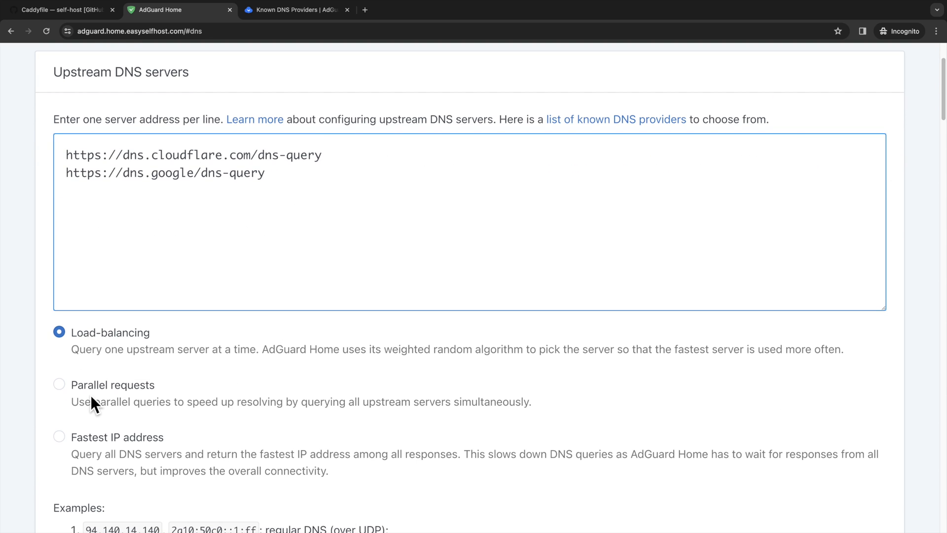
pyautogui.scroll(-3)
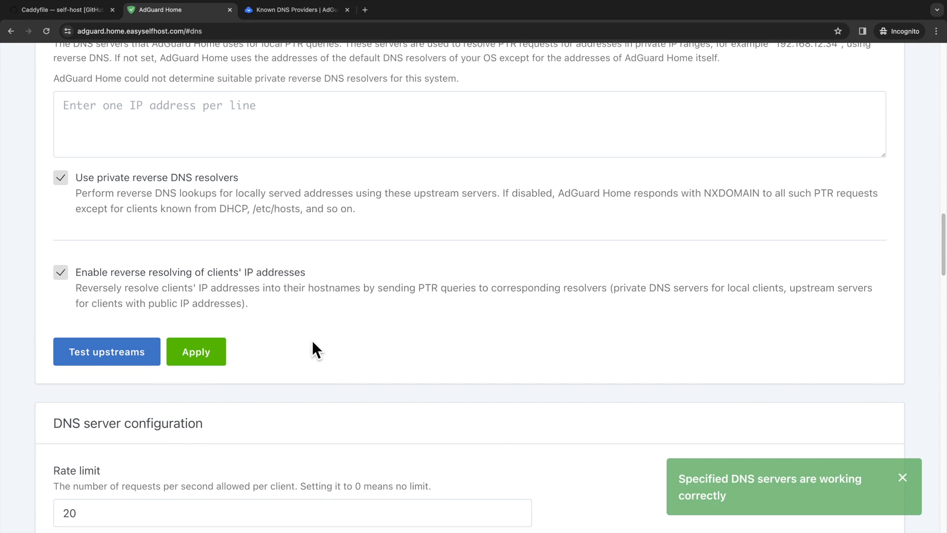
pyautogui.click(495, 66)
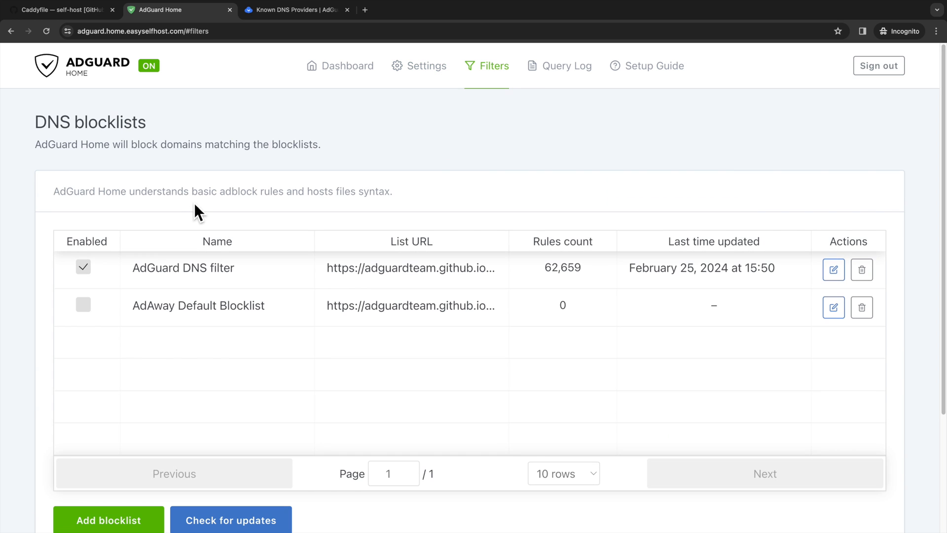
pyautogui.moveTo(187, 278)
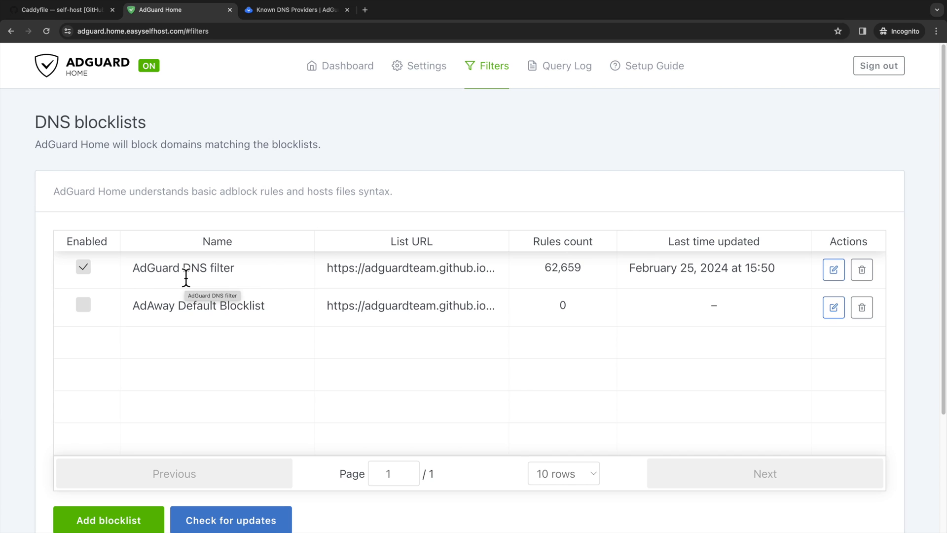
pyautogui.moveTo(317, 287)
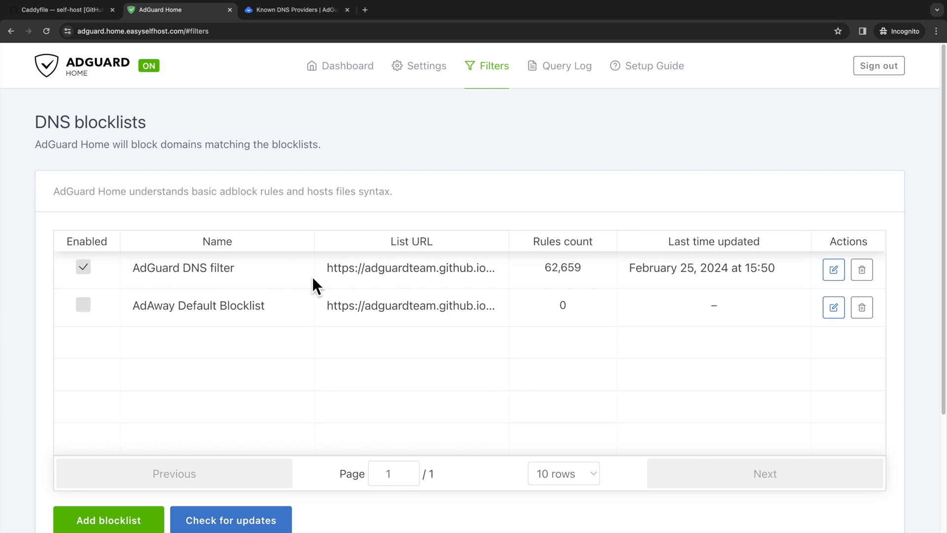
pyautogui.click(410, 268)
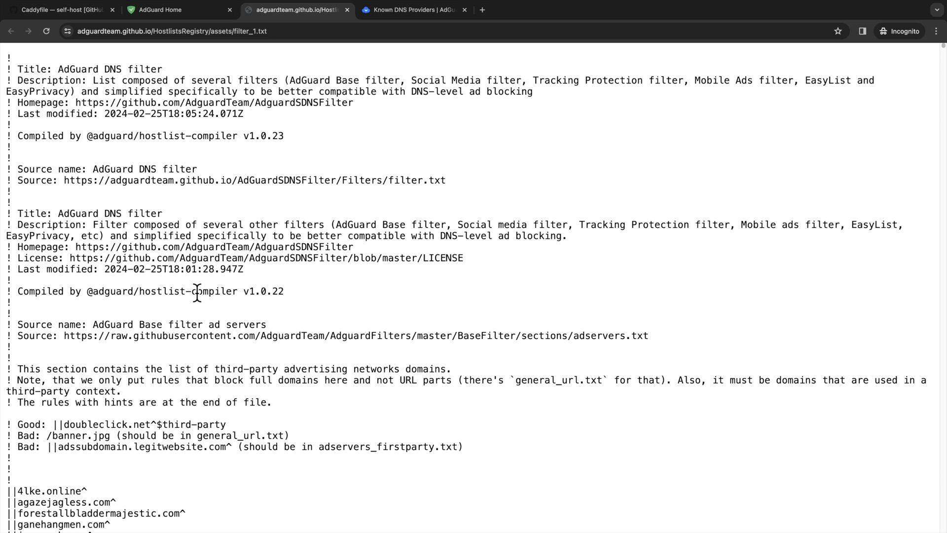
# Step: Scroll the AdGuard DNS filter rules and pick out the blocked domain adx.ws
pyautogui.scroll(-3)
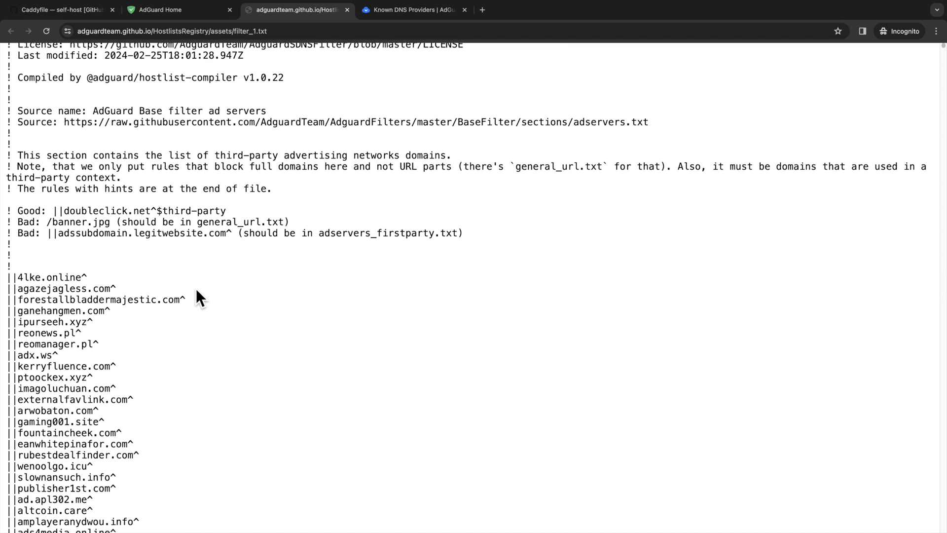
pyautogui.scroll(-3)
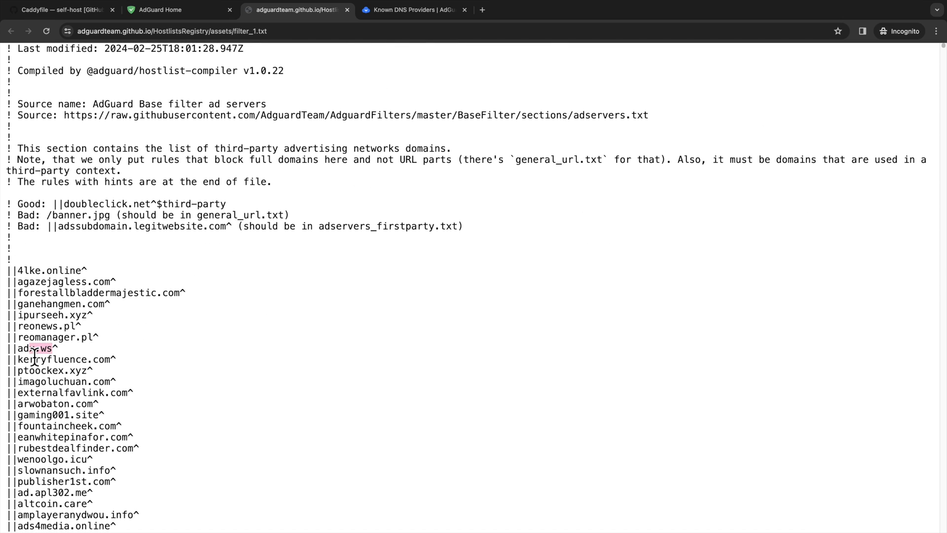
pyautogui.doubleClick(34, 348)
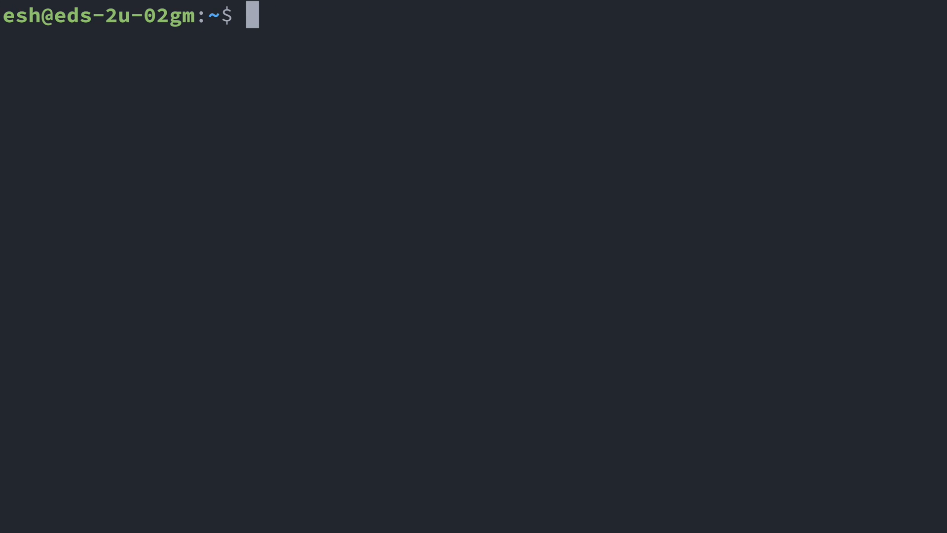
# Step: Run dig adx.ws normally, then against the AdGuard server at 192.168.1.101
pyautogui.write('dig')
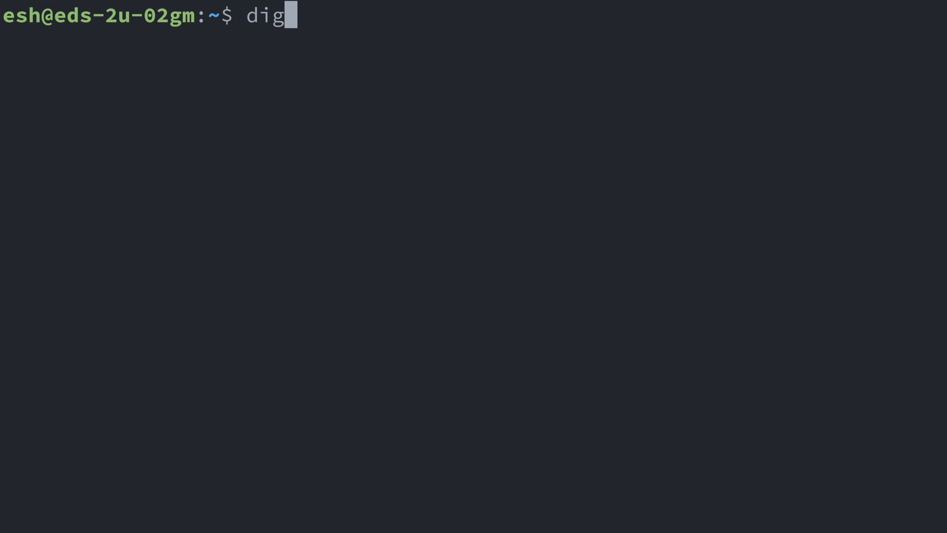
pyautogui.write('adx.ws')
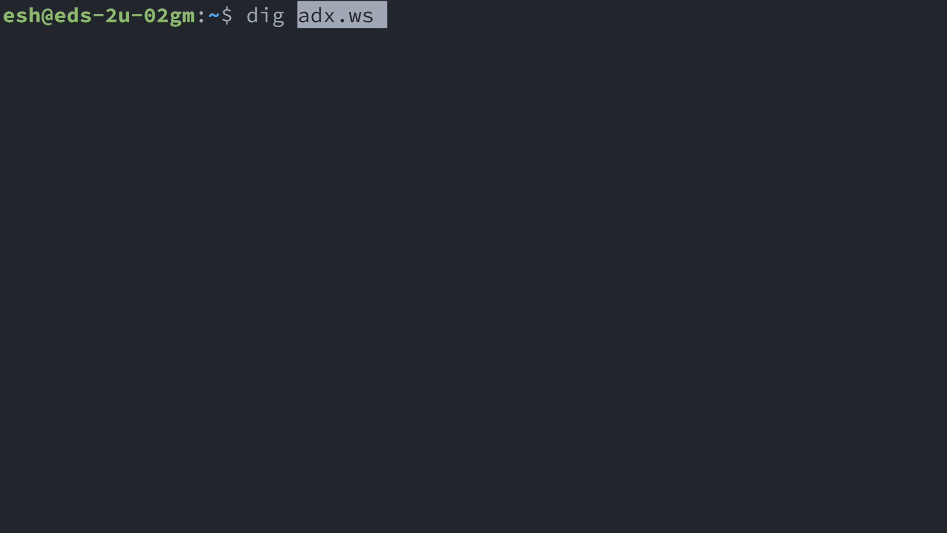
pyautogui.press('Return')
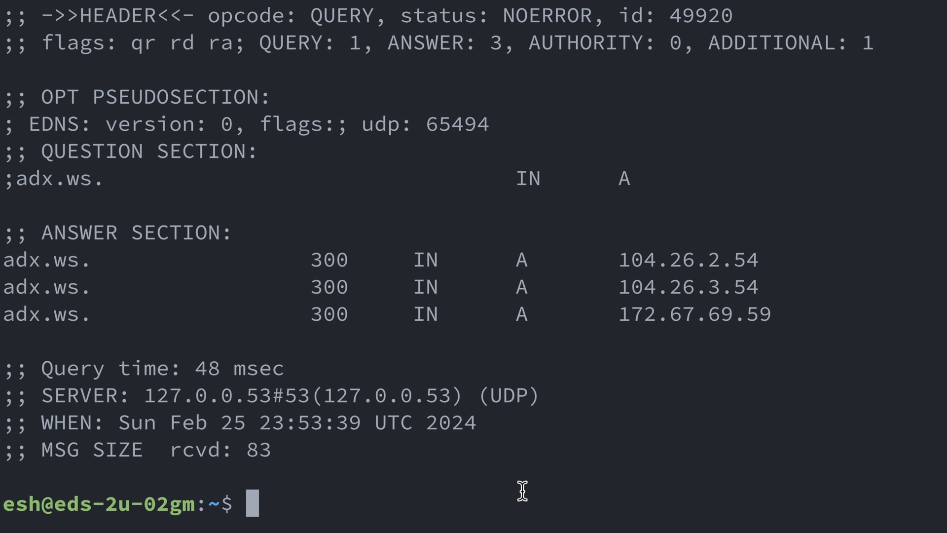
pyautogui.write('dig')
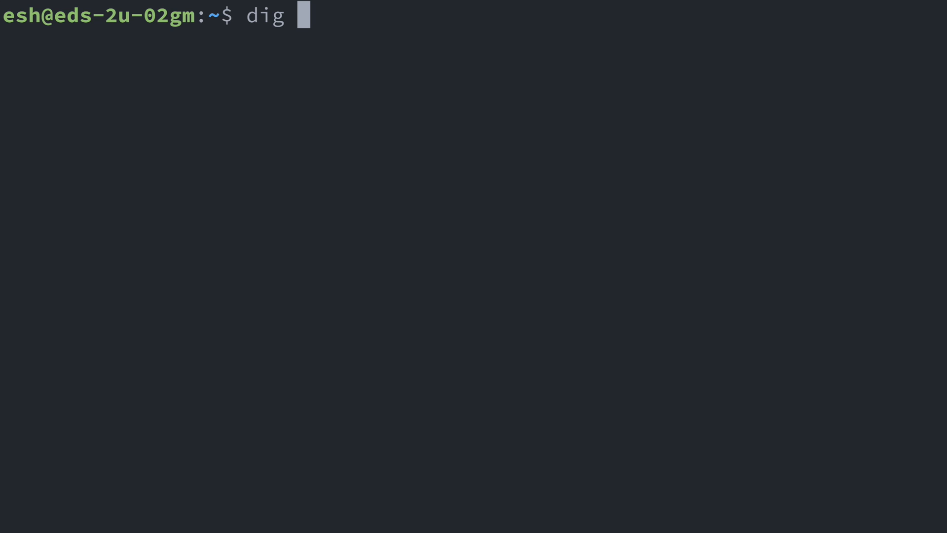
pyautogui.write('@192.168.1.101')
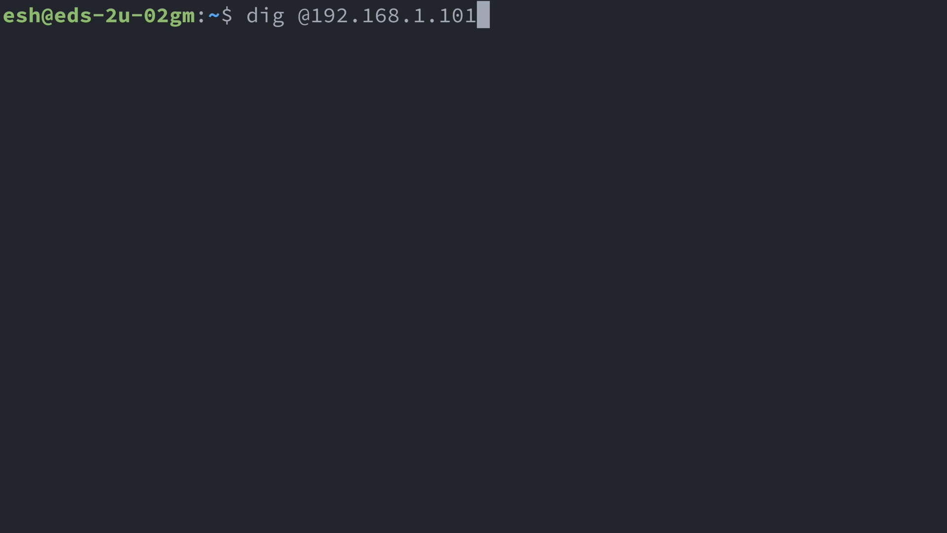
pyautogui.write('adx.ws')
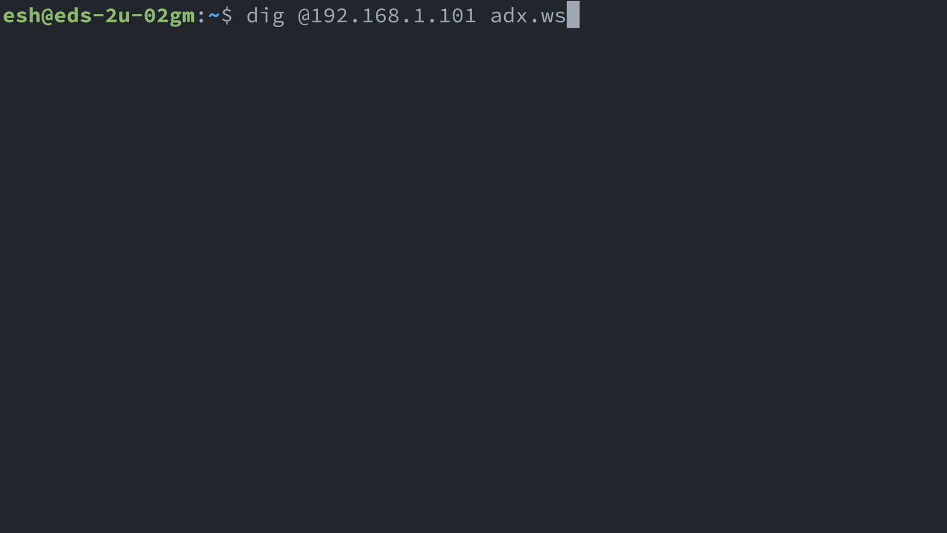
pyautogui.press('Return')
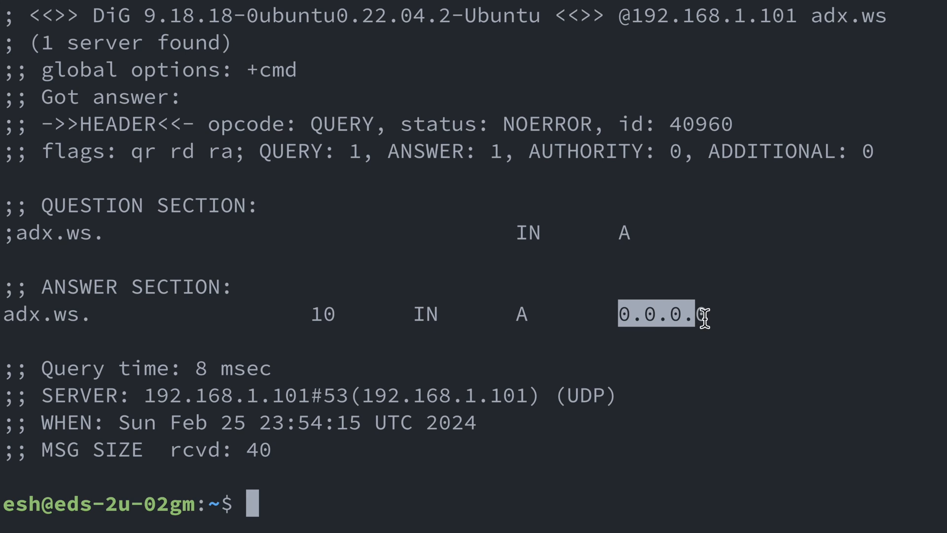
pyautogui.moveTo(461, 504)
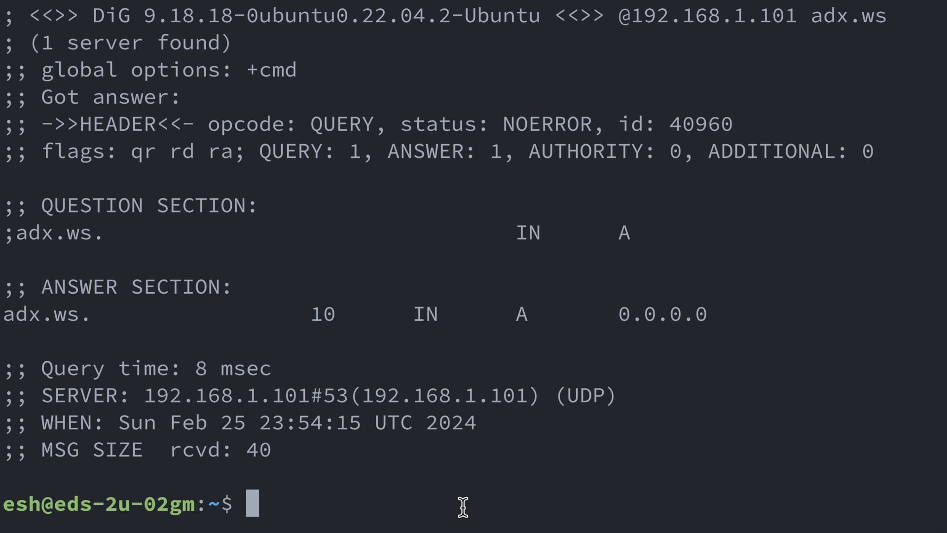
pyautogui.write('dig @192.')
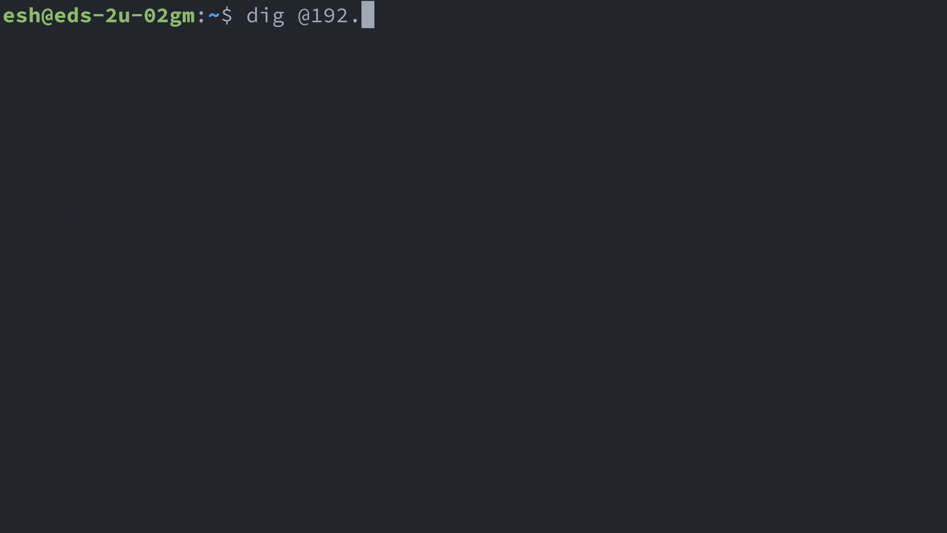
pyautogui.write('168.1.101')
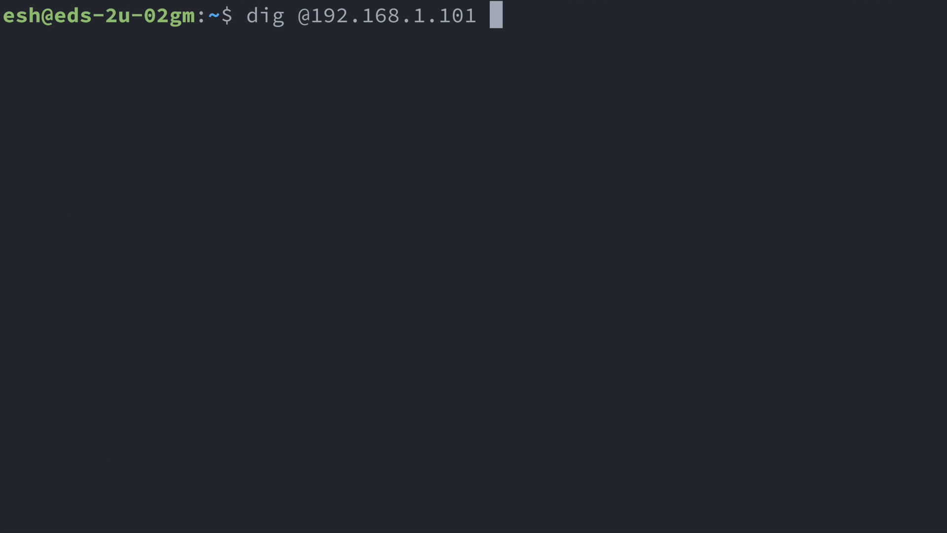
pyautogui.write('easyselfhost.com')
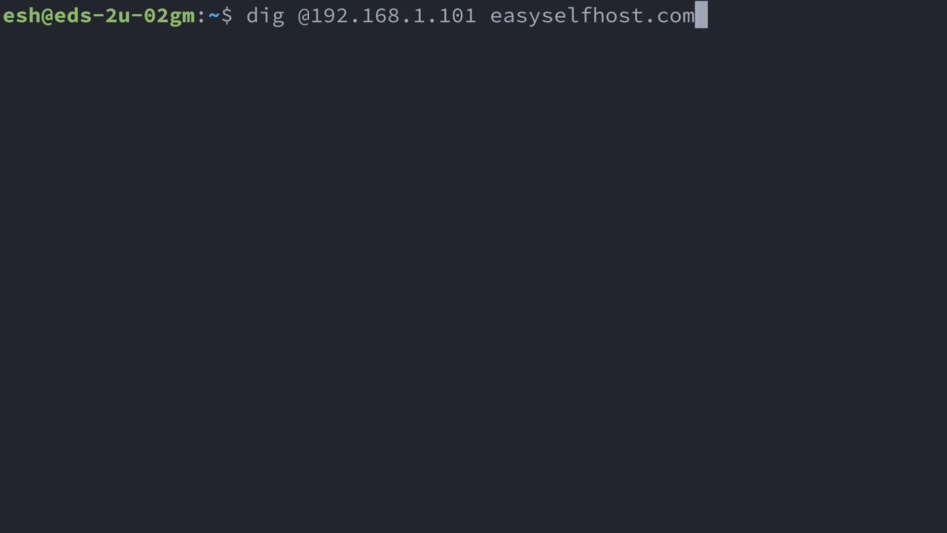
pyautogui.press('Return')
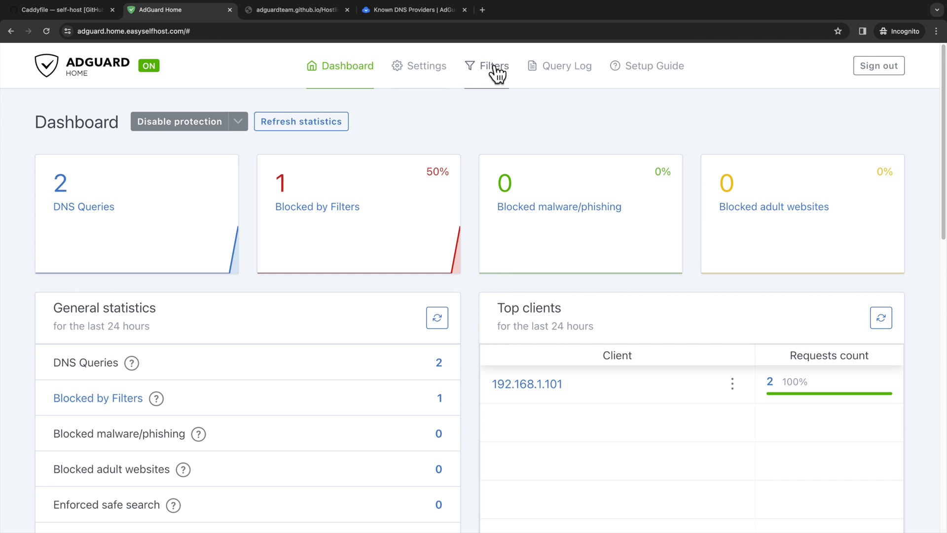
# Step: Start a DNS rewrite under Filters for the wildcard domain *.home.easyselfhost.com
pyautogui.click(494, 65)
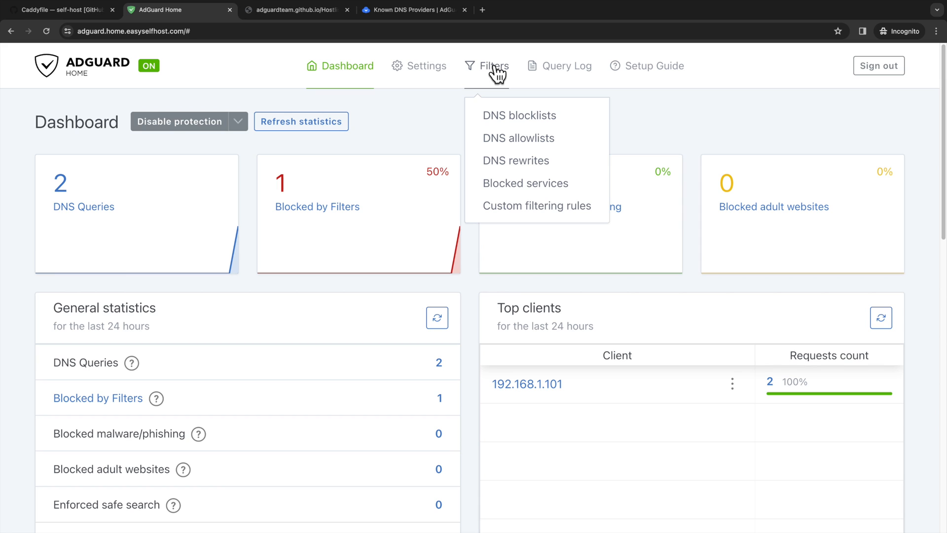
pyautogui.moveTo(548, 193)
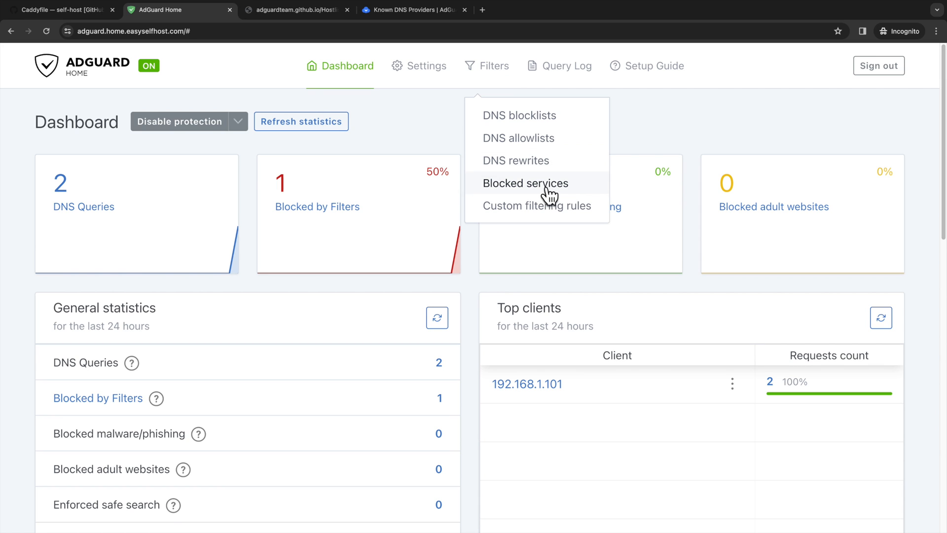
pyautogui.click(516, 160)
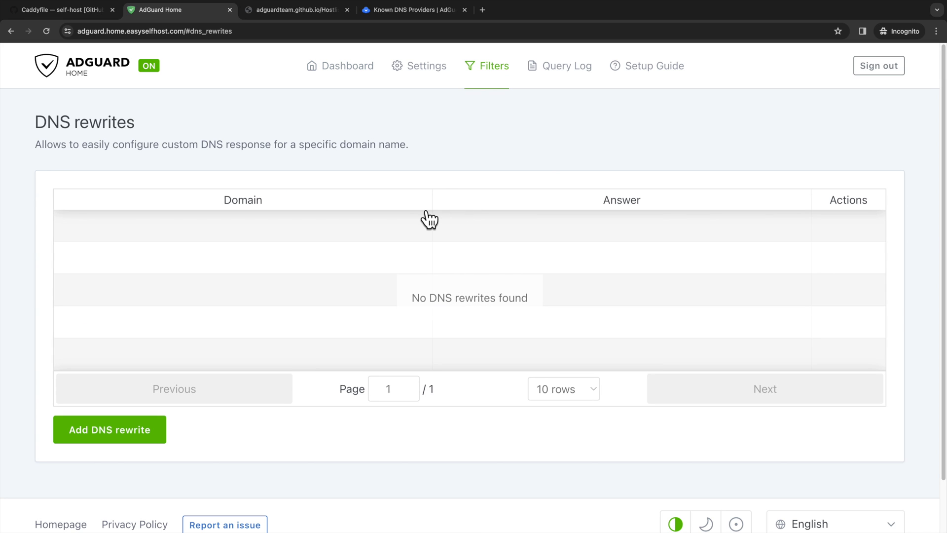
pyautogui.moveTo(140, 447)
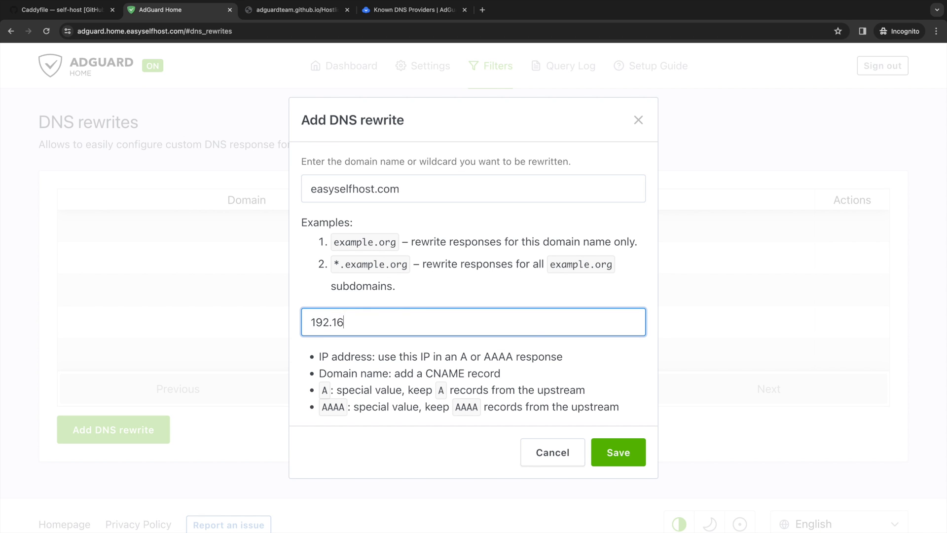
pyautogui.click(617, 452)
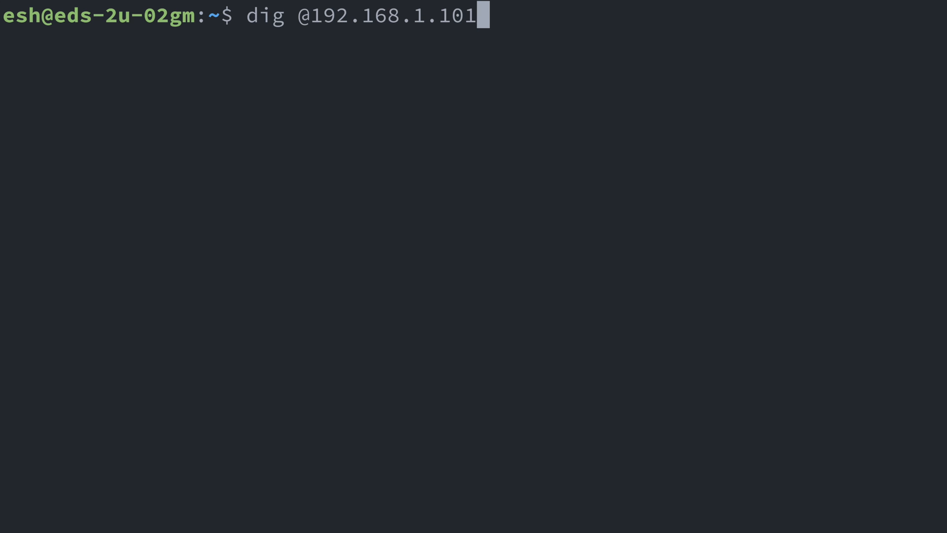
pyautogui.press('Return')
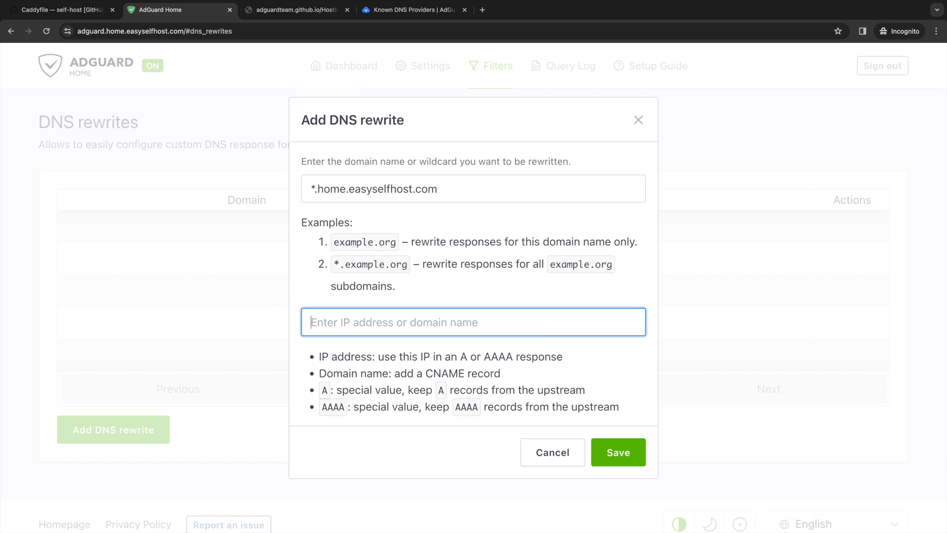
# Step: Point the rewrite at 192.168.1.101 and save it
pyautogui.write('192.168.1.101')
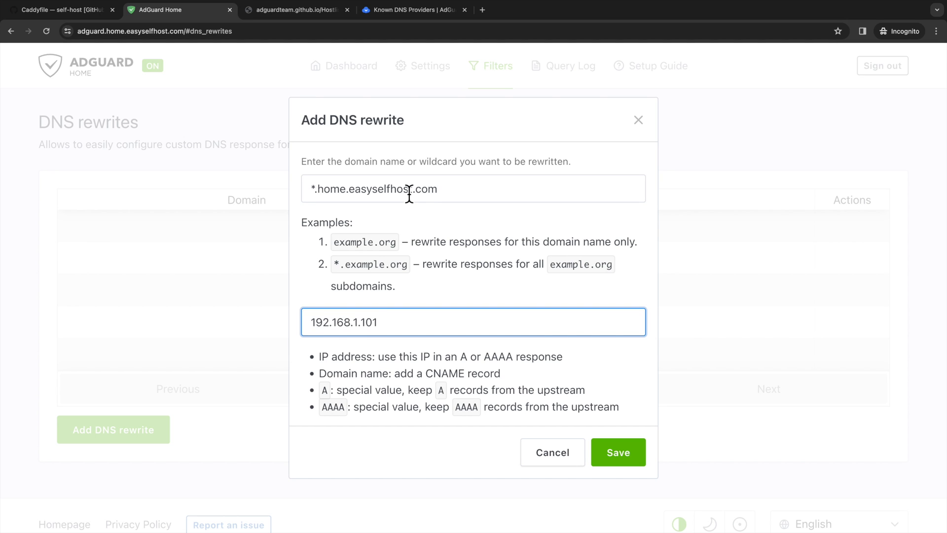
pyautogui.moveTo(471, 248)
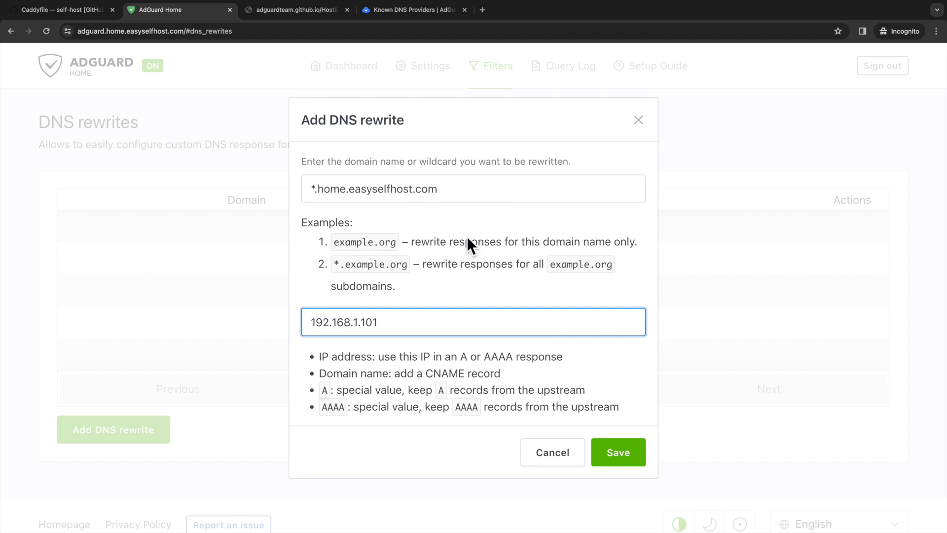
pyautogui.click(618, 452)
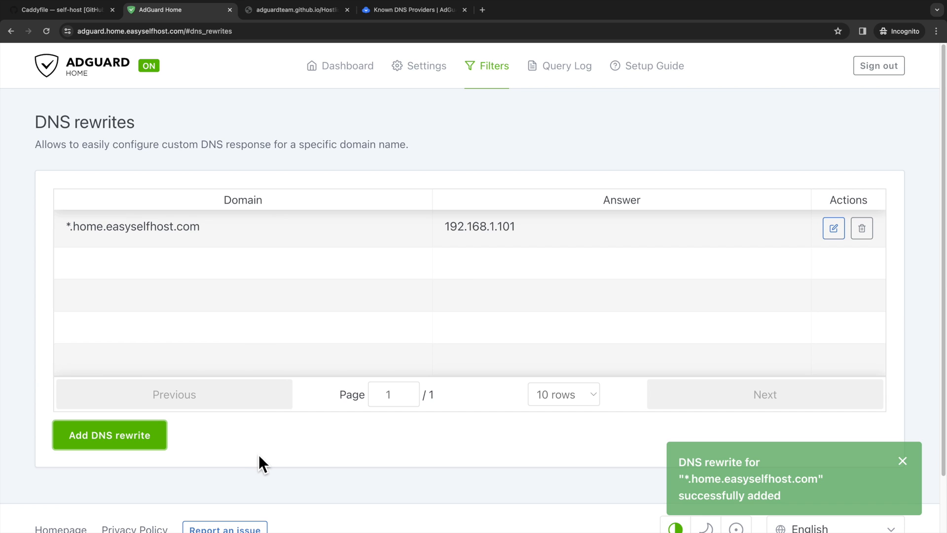
pyautogui.click(494, 65)
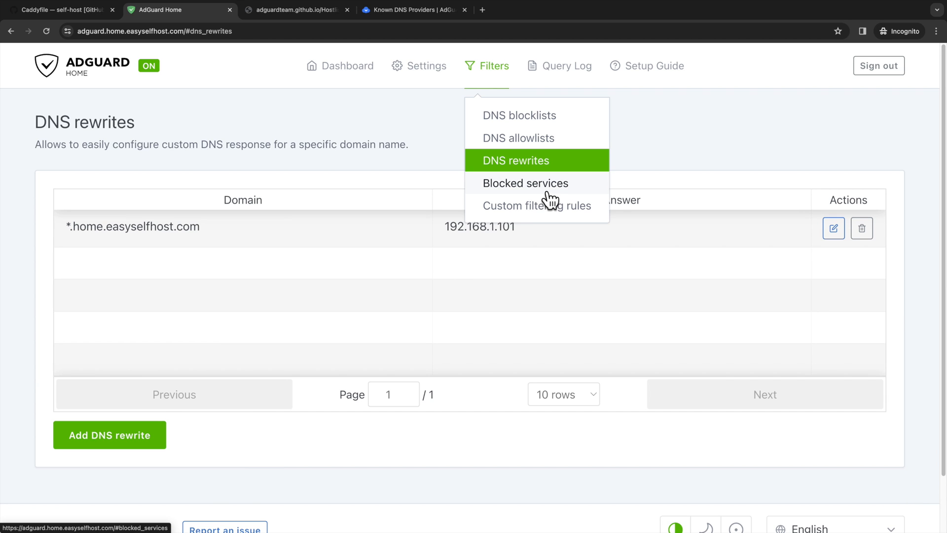
# Step: View Blocked services, then the Setup Guide's router DNS instructions
pyautogui.click(526, 184)
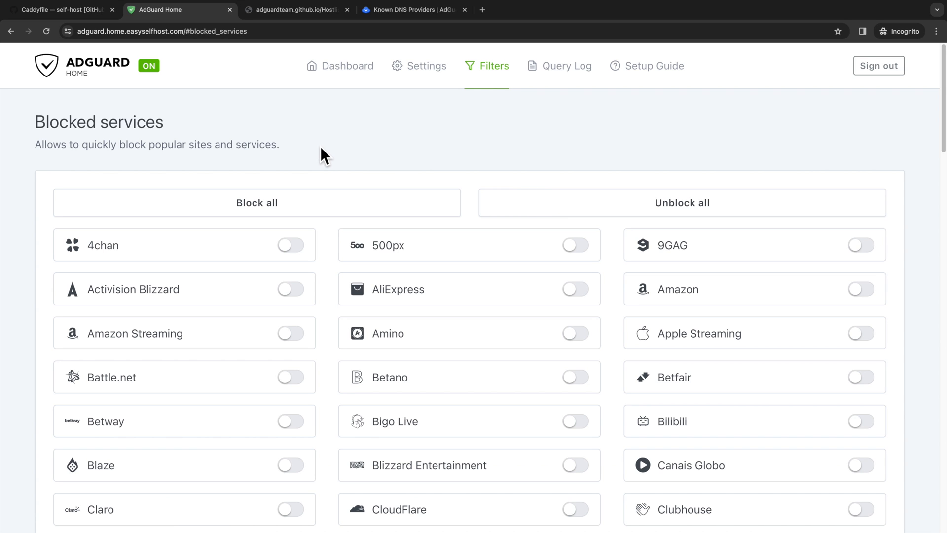
pyautogui.moveTo(503, 149)
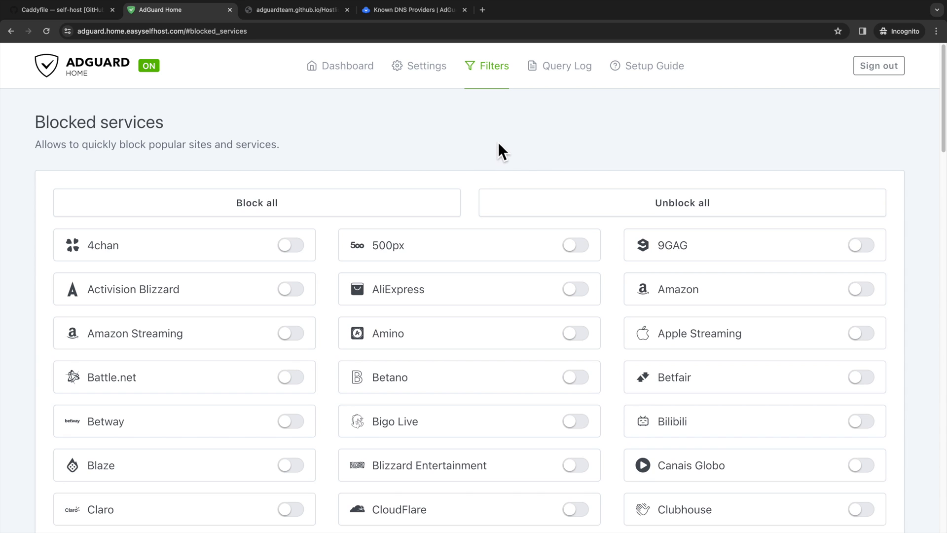
pyautogui.click(652, 65)
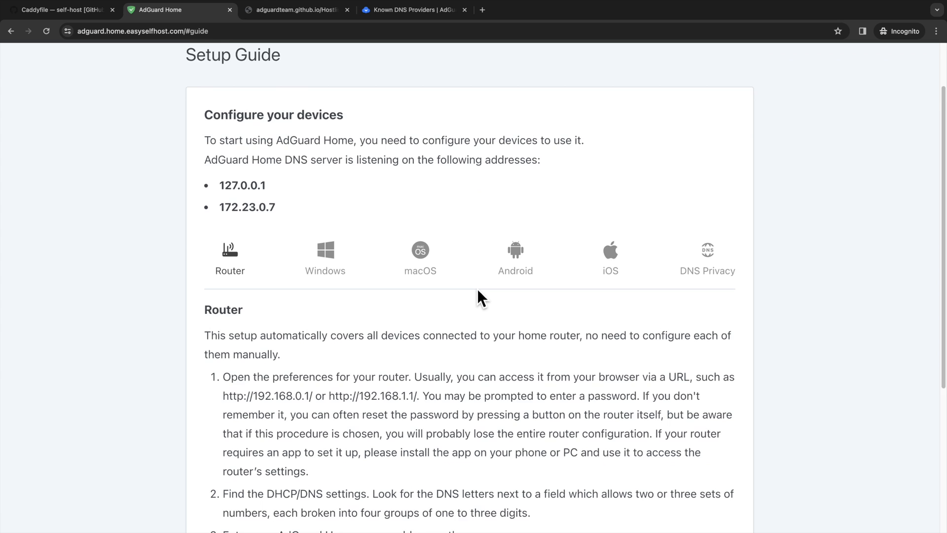
pyautogui.scroll(-3)
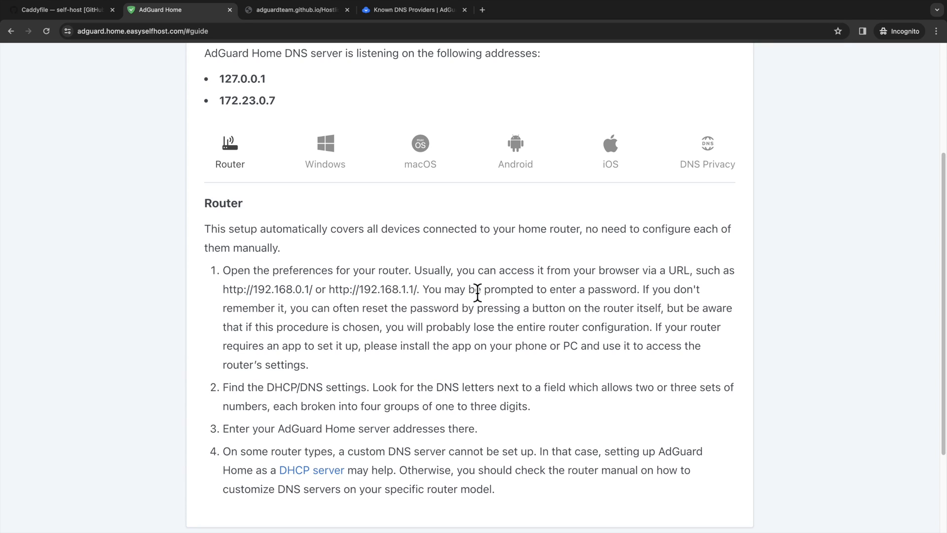
pyautogui.moveTo(214, 289)
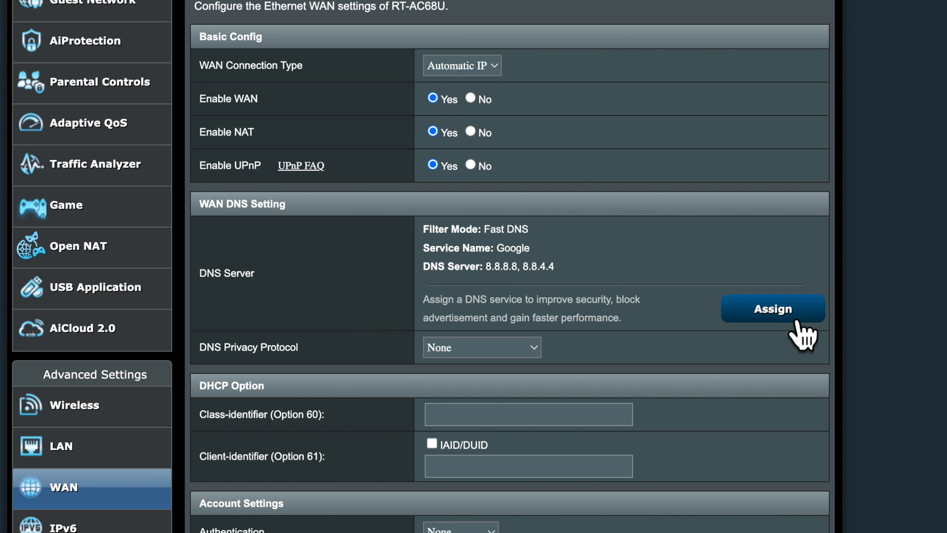
# Step: Manually assign 192.168.1.101 as the ASUS router's WAN DNS Server1 and apply
pyautogui.click(772, 309)
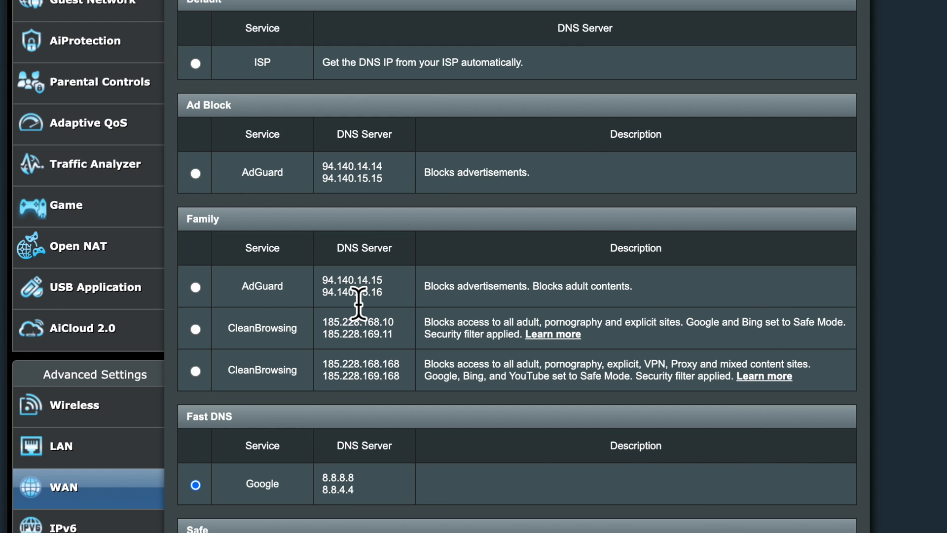
pyautogui.scroll(-3)
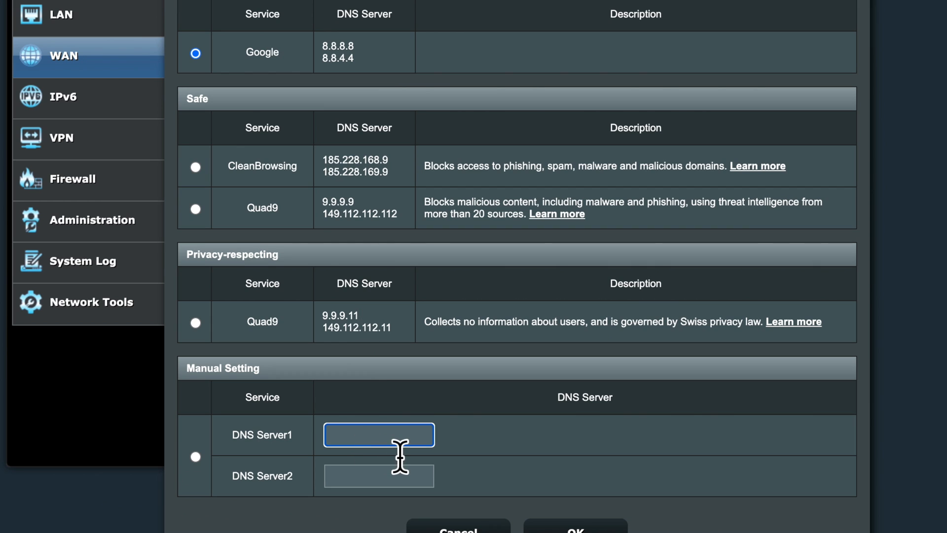
pyautogui.write('192.168.1.101')
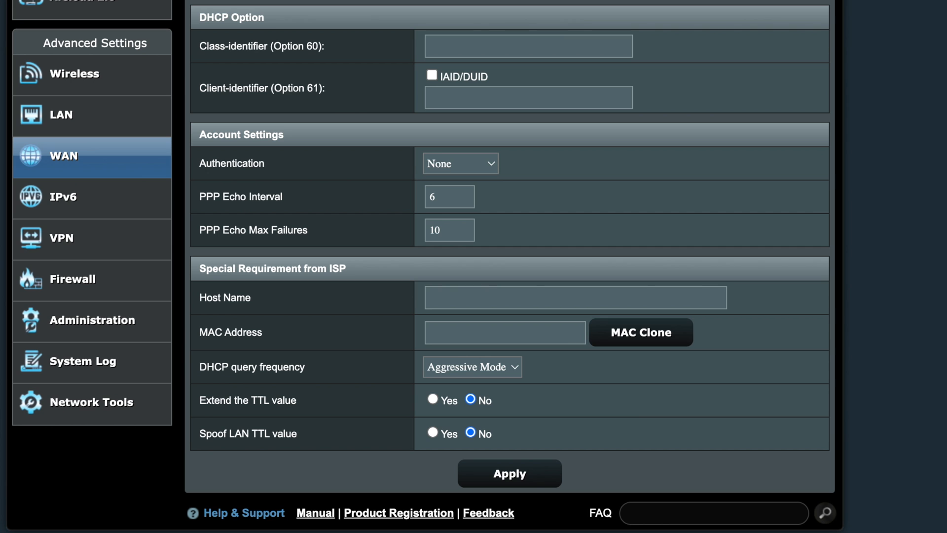
pyautogui.scroll(3)
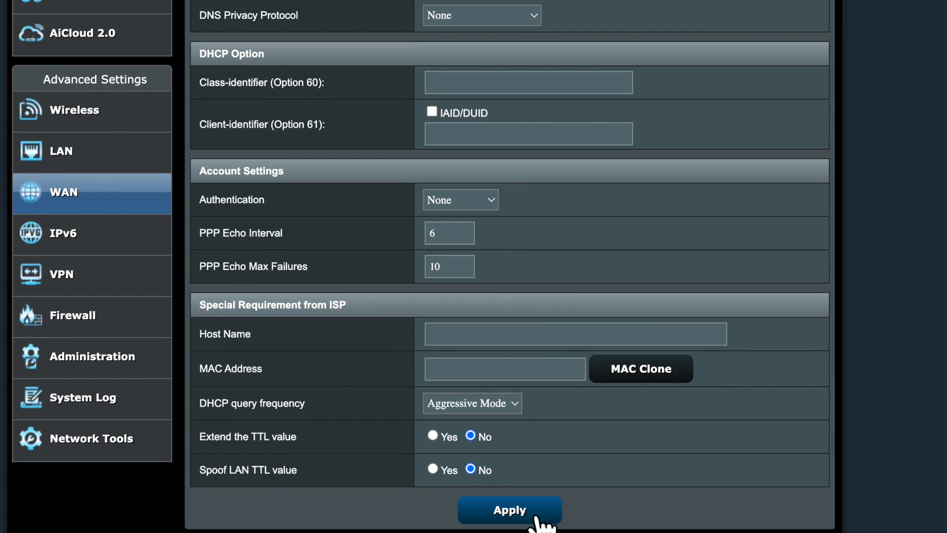
pyautogui.click(509, 509)
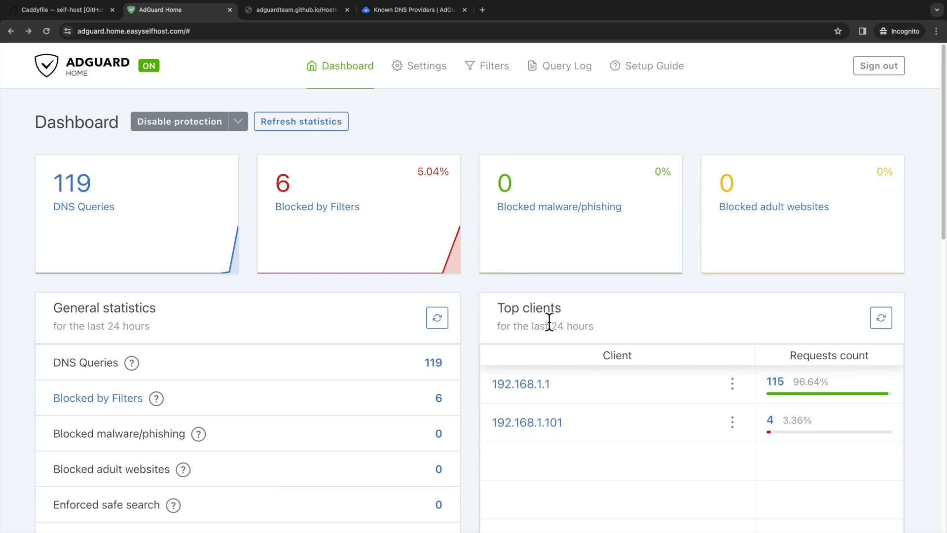
pyautogui.moveTo(20, 375)
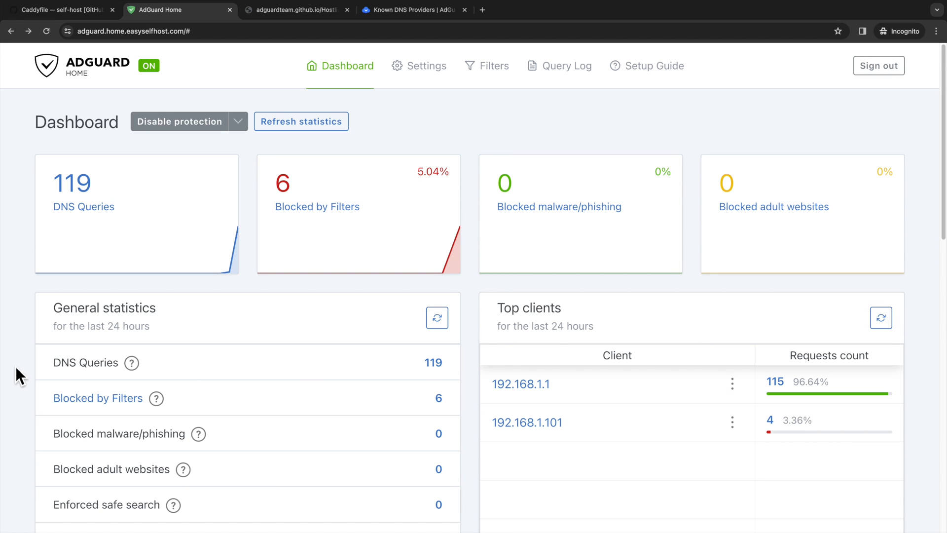